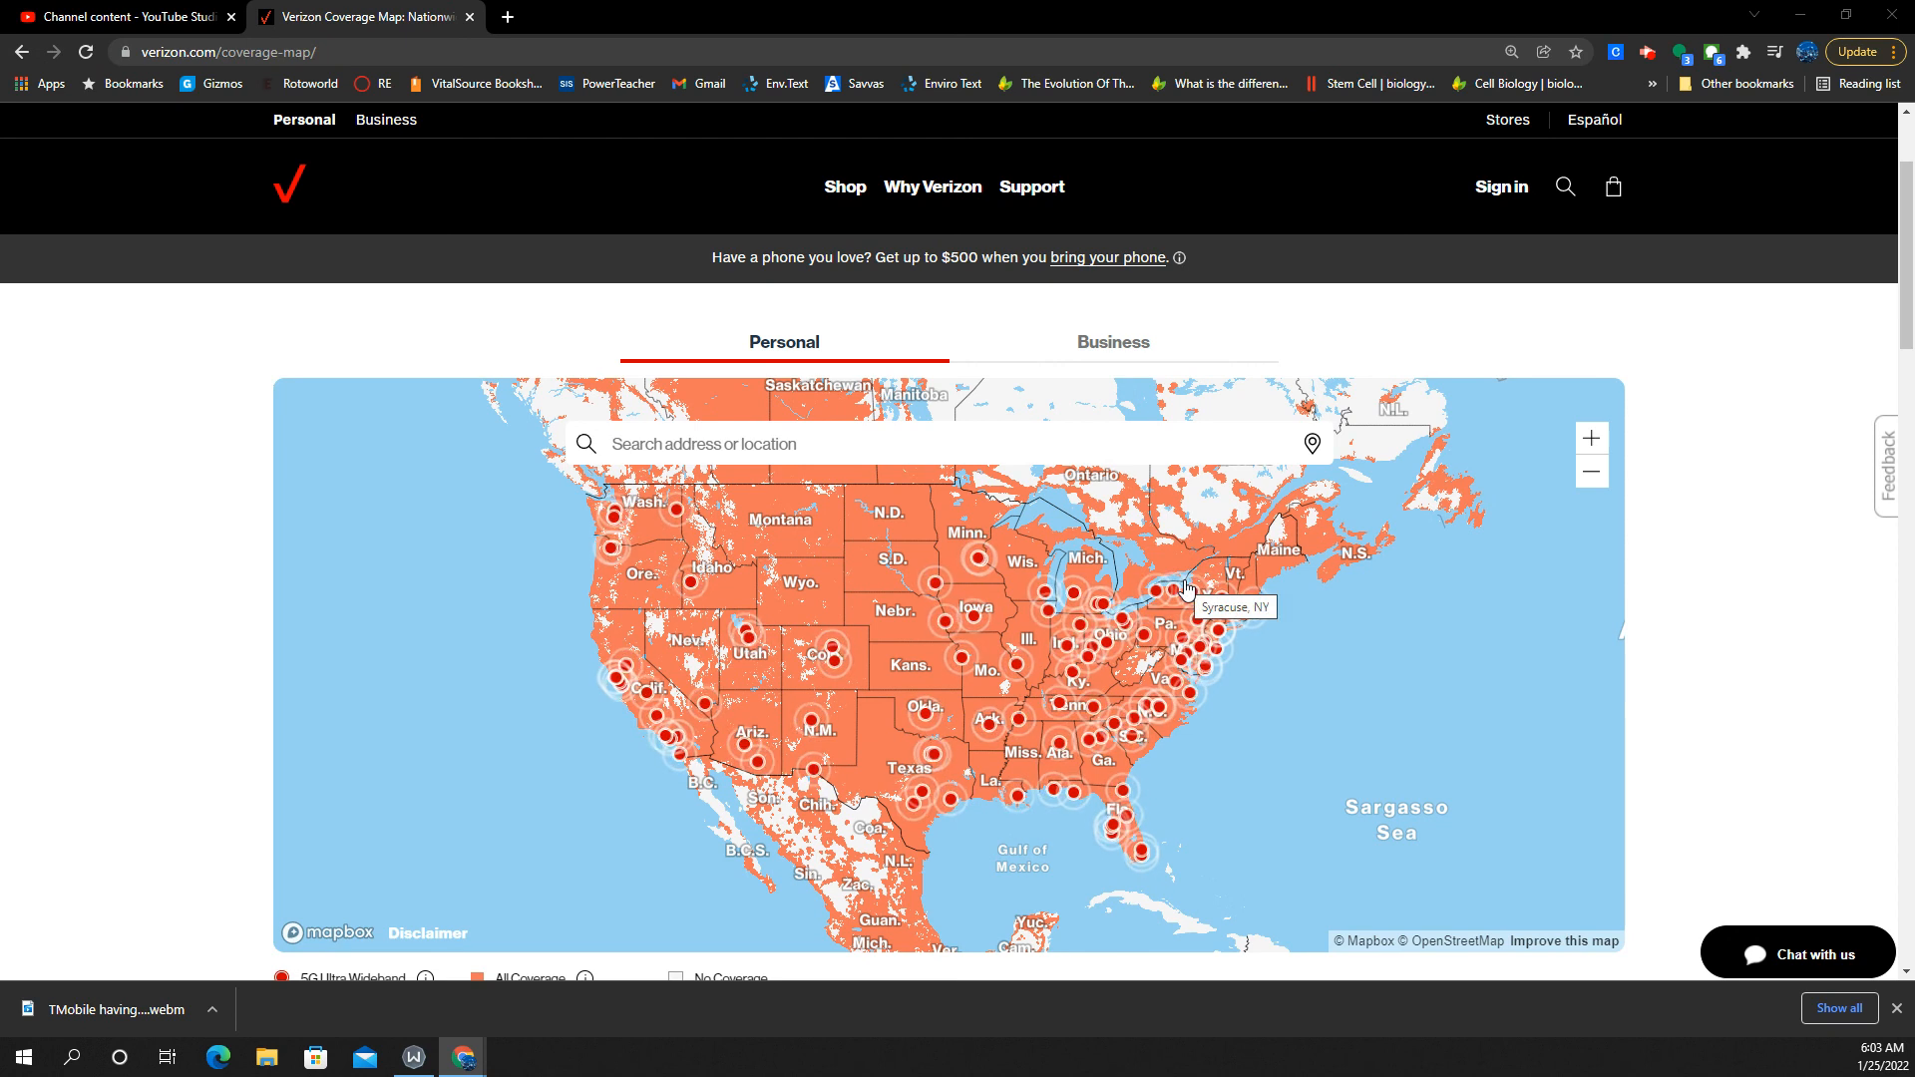
mouse_move(1177, 656)
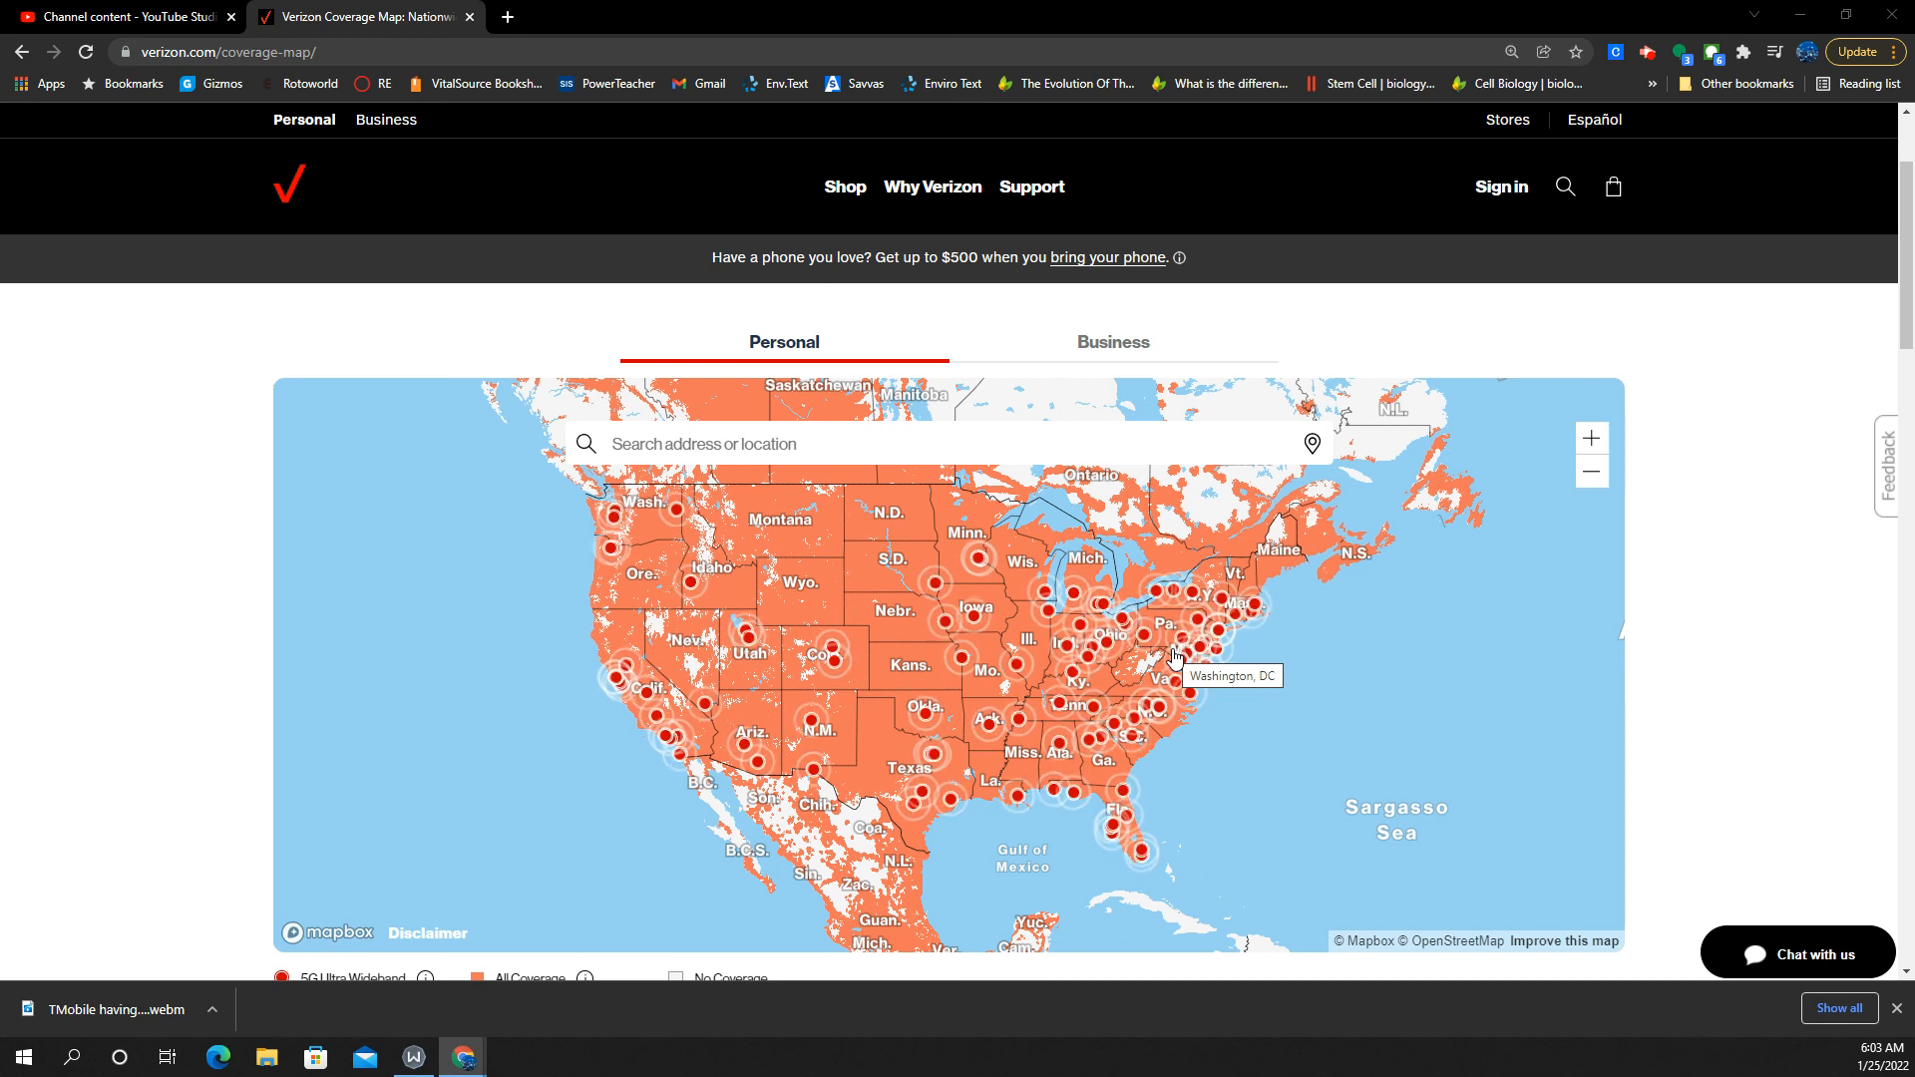
mouse_move(924, 683)
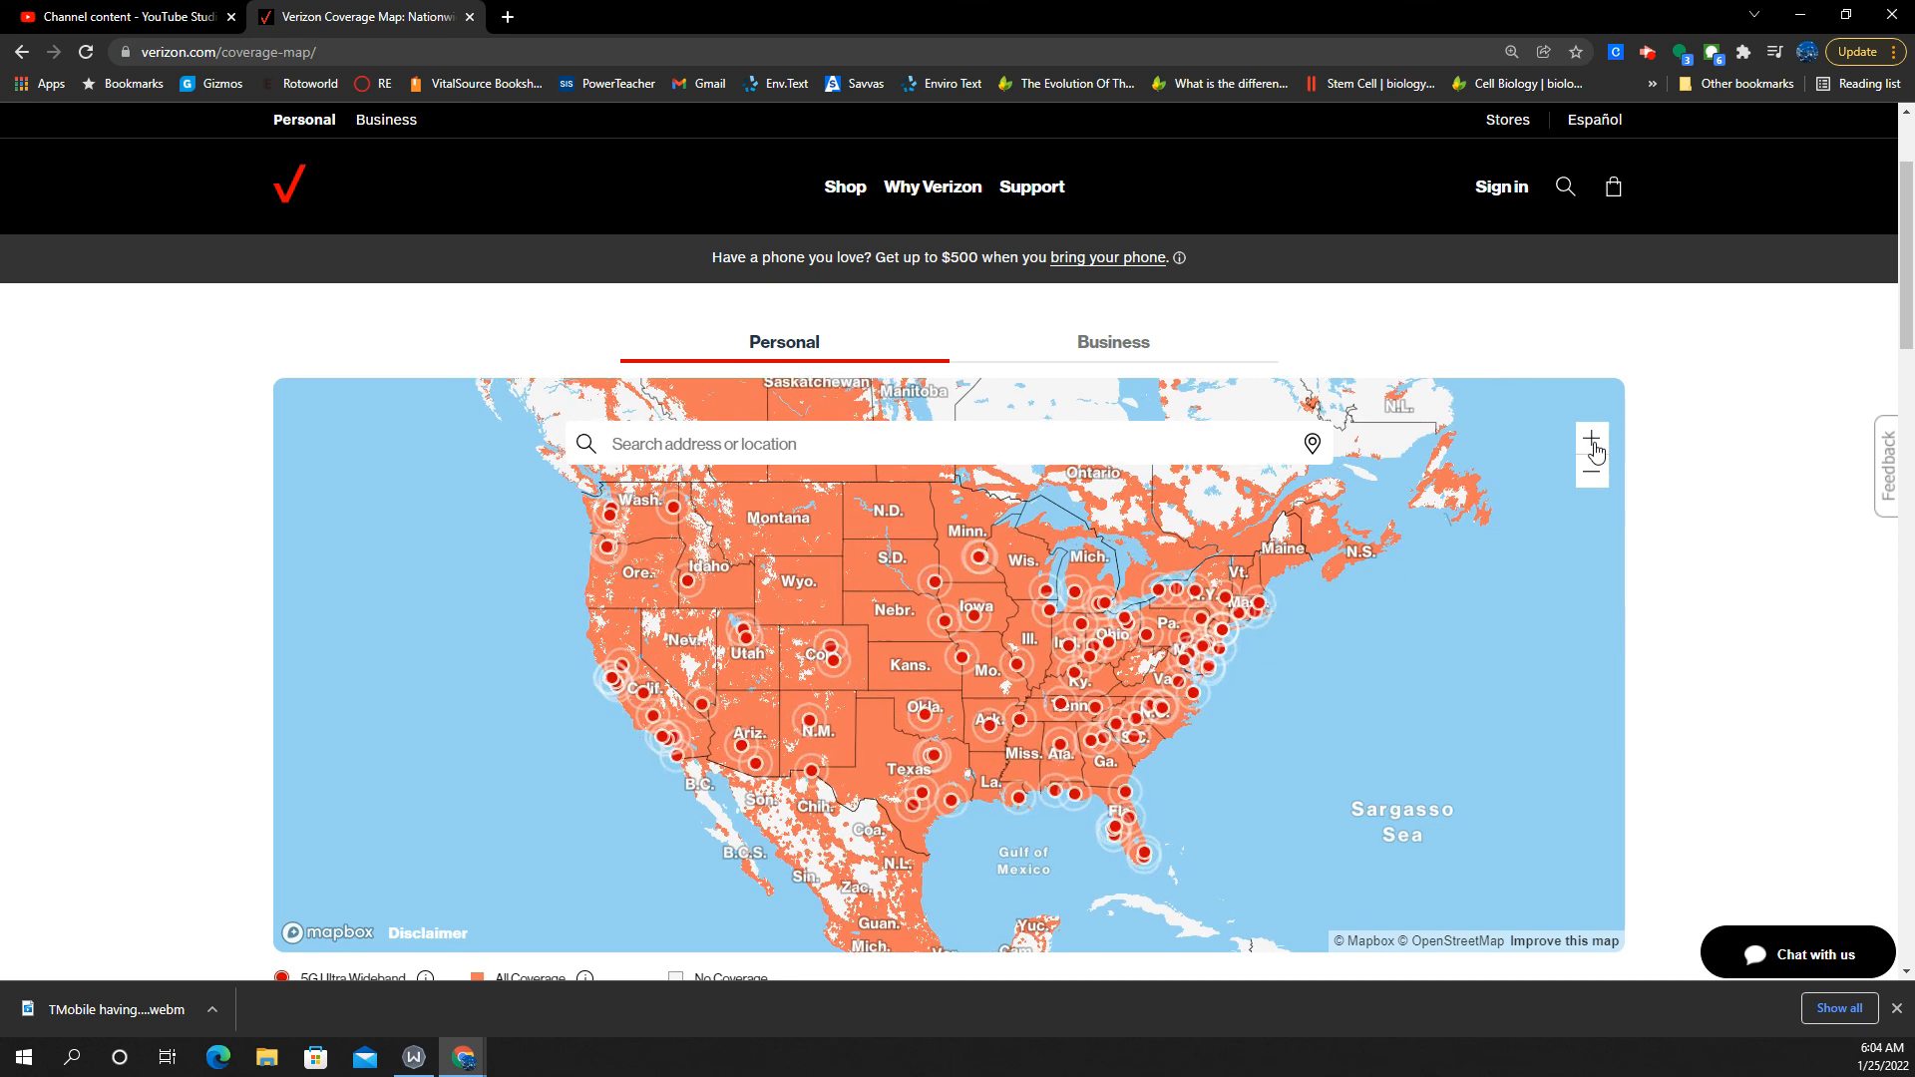
Zoom in on the national coverage map toward Ohio, Indiana and Pennsylvania.
left_click(1592, 437)
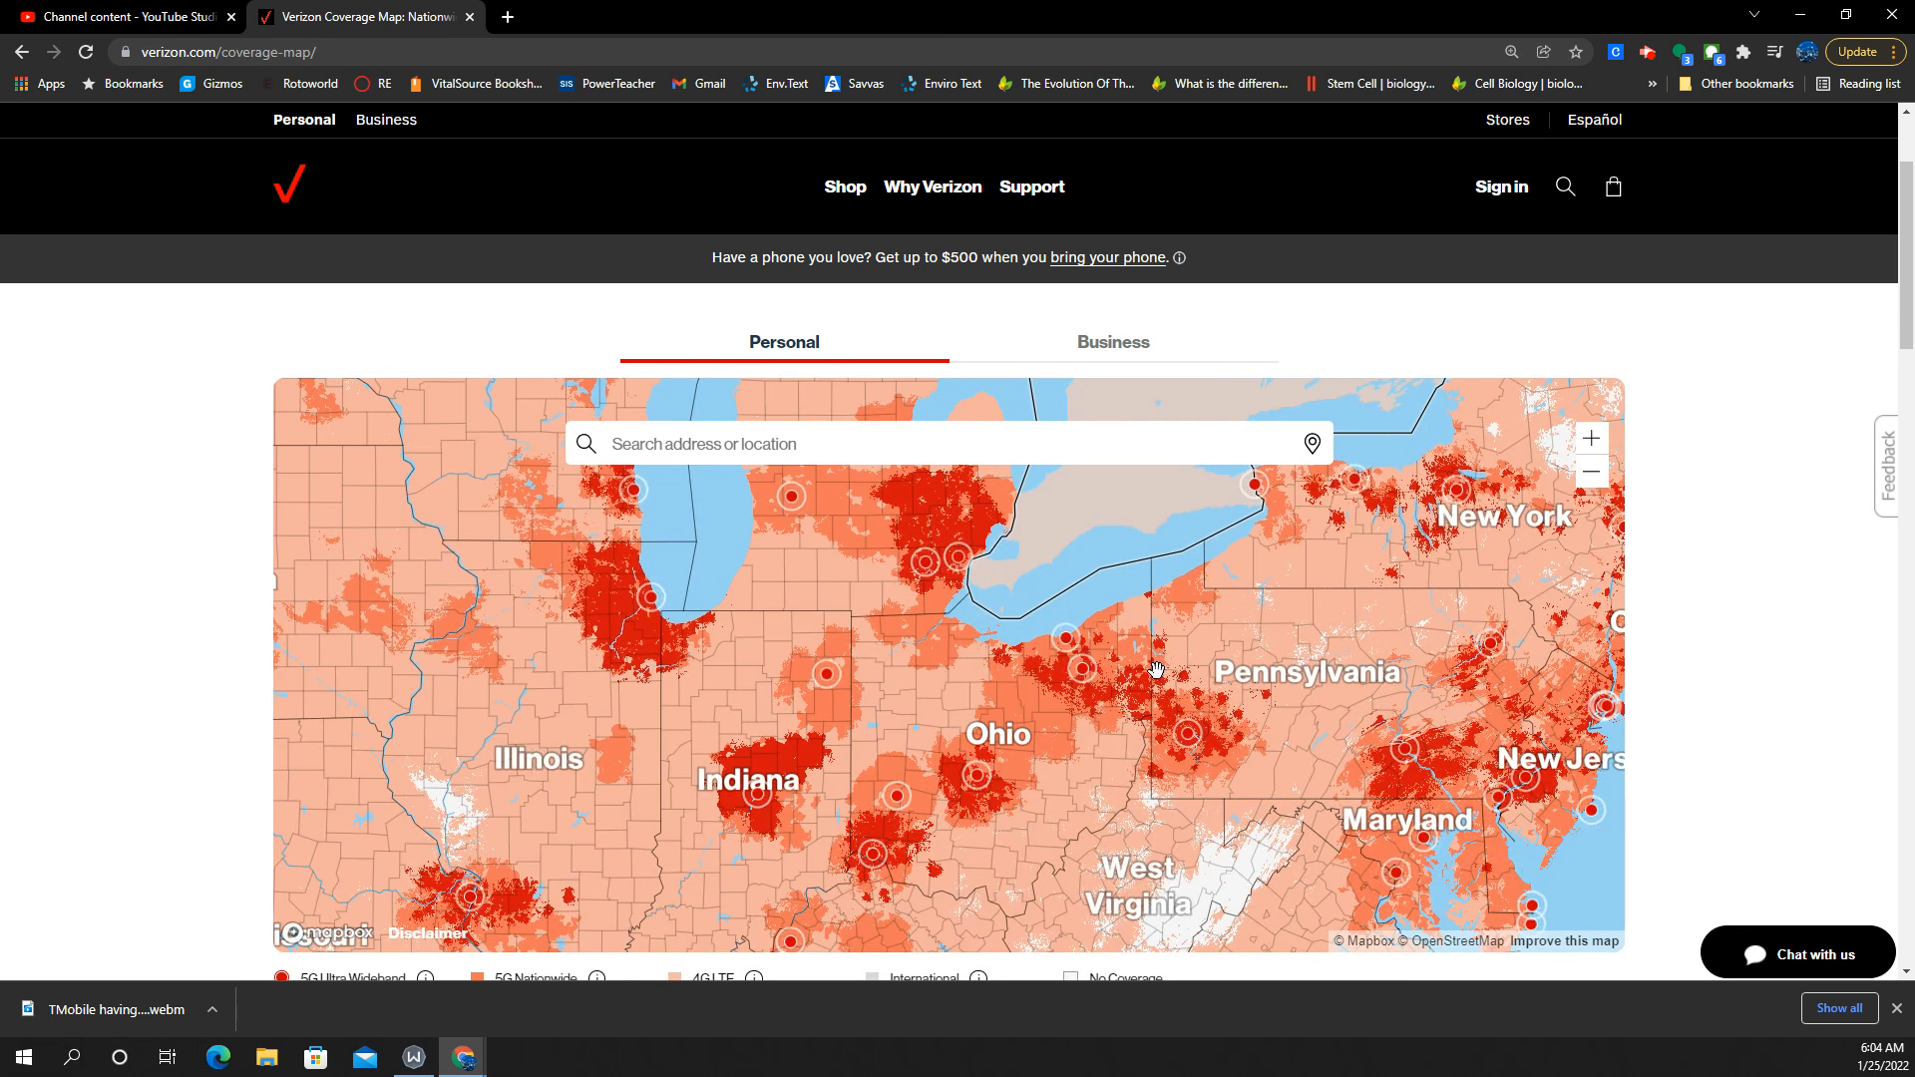
mouse_move(1058, 814)
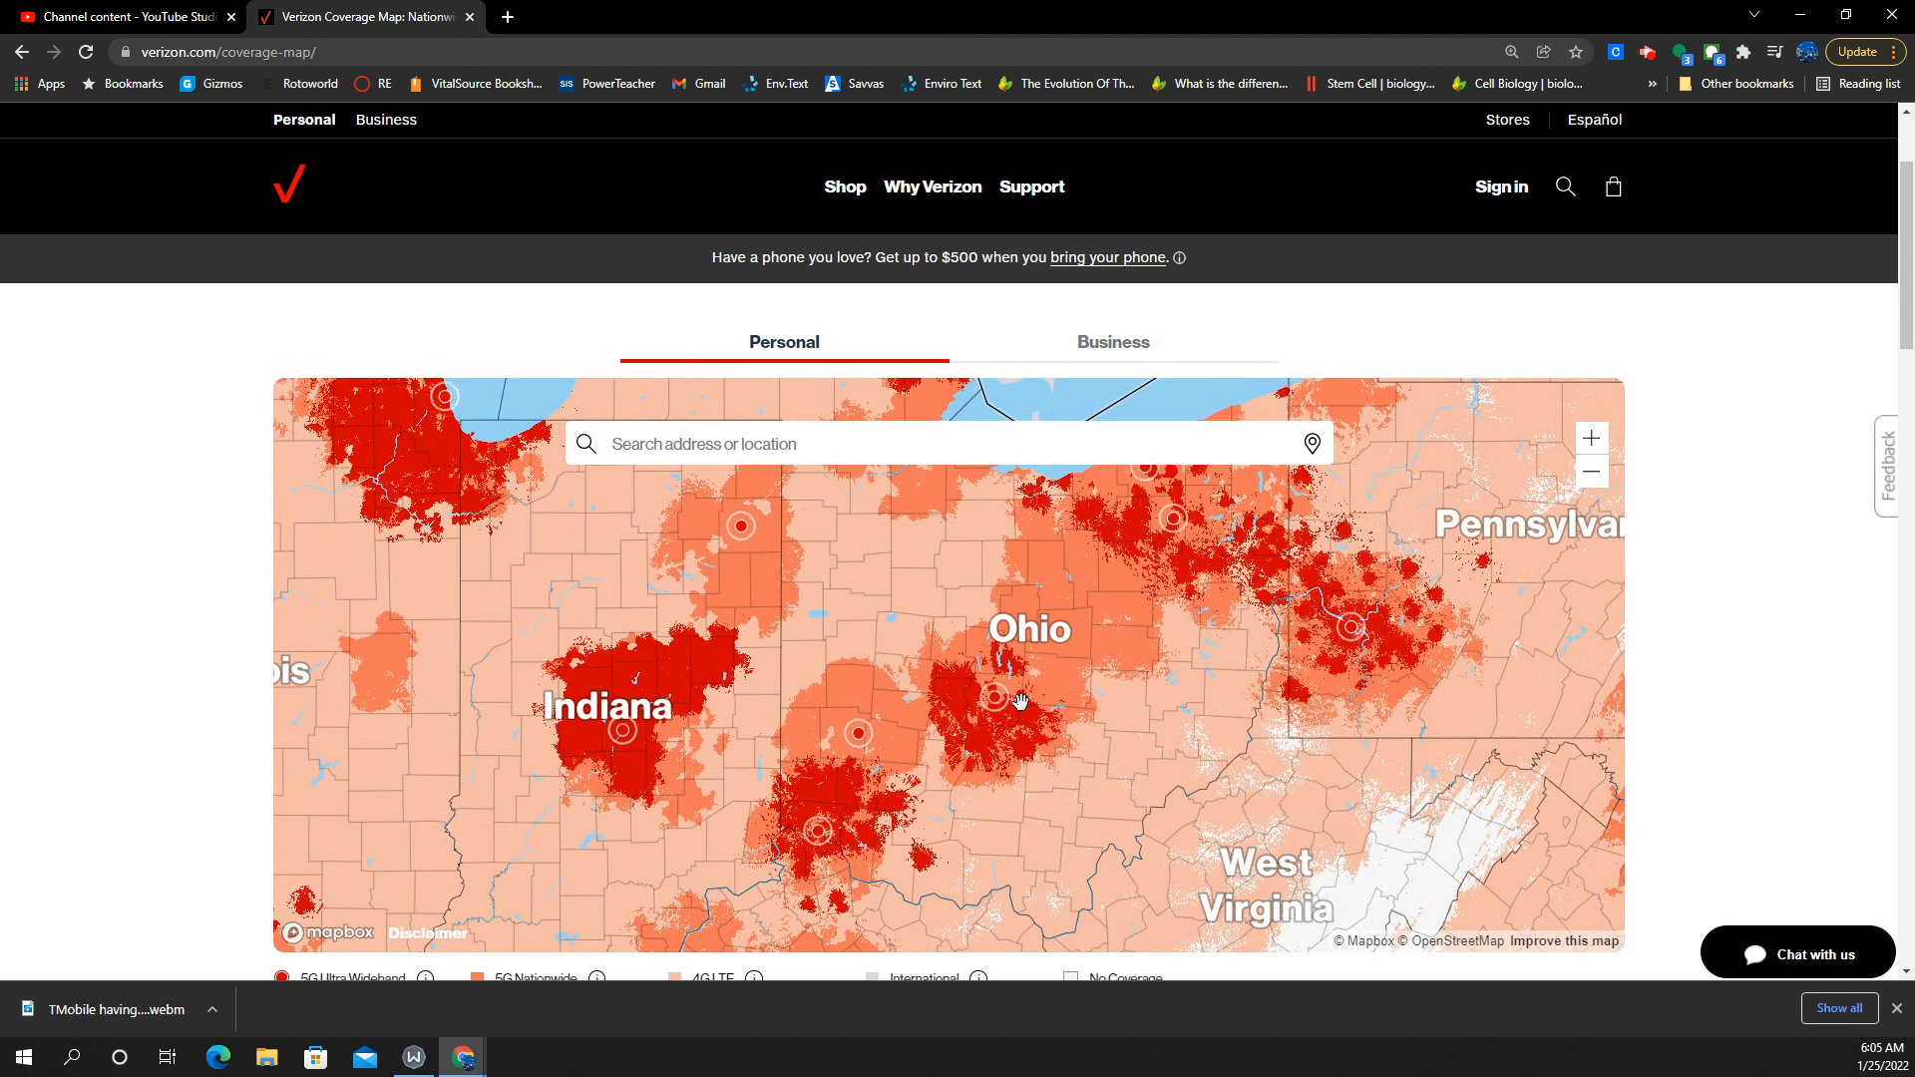
mouse_move(1237, 680)
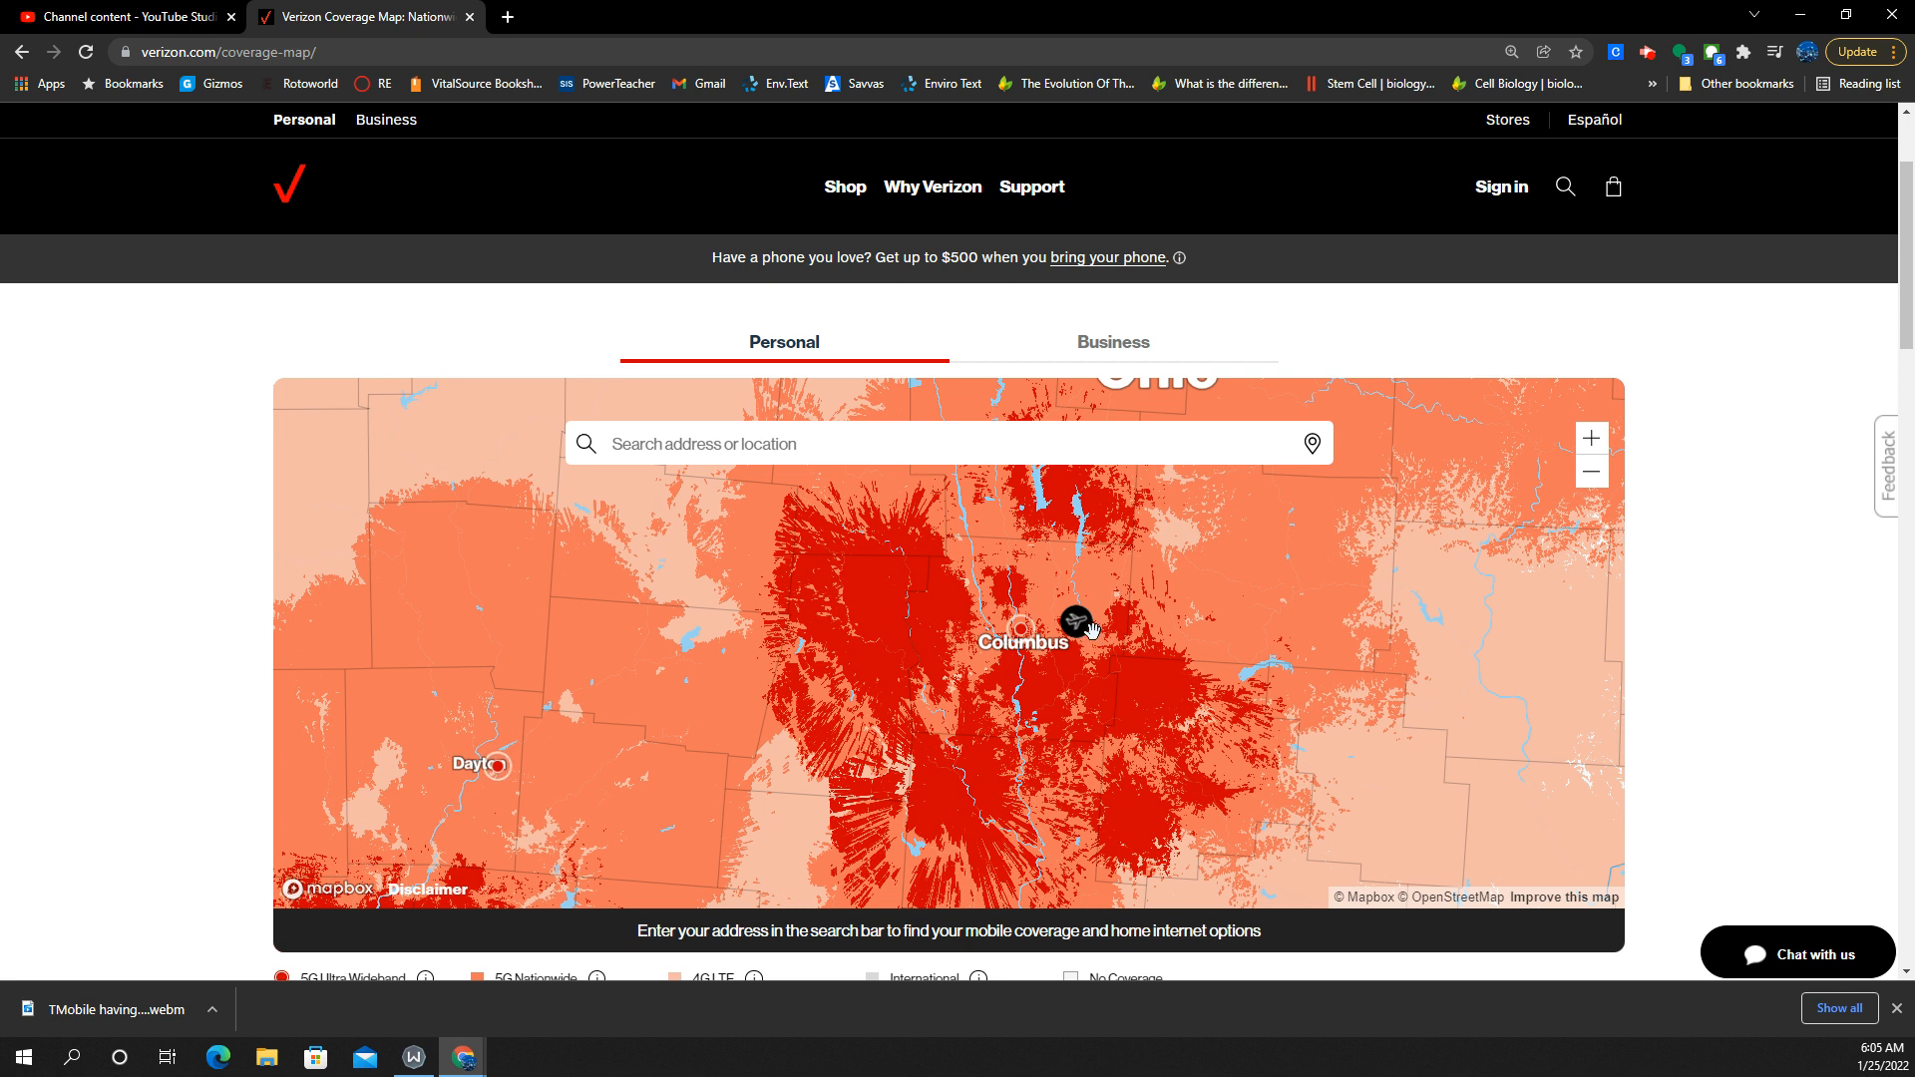
mouse_move(1061, 672)
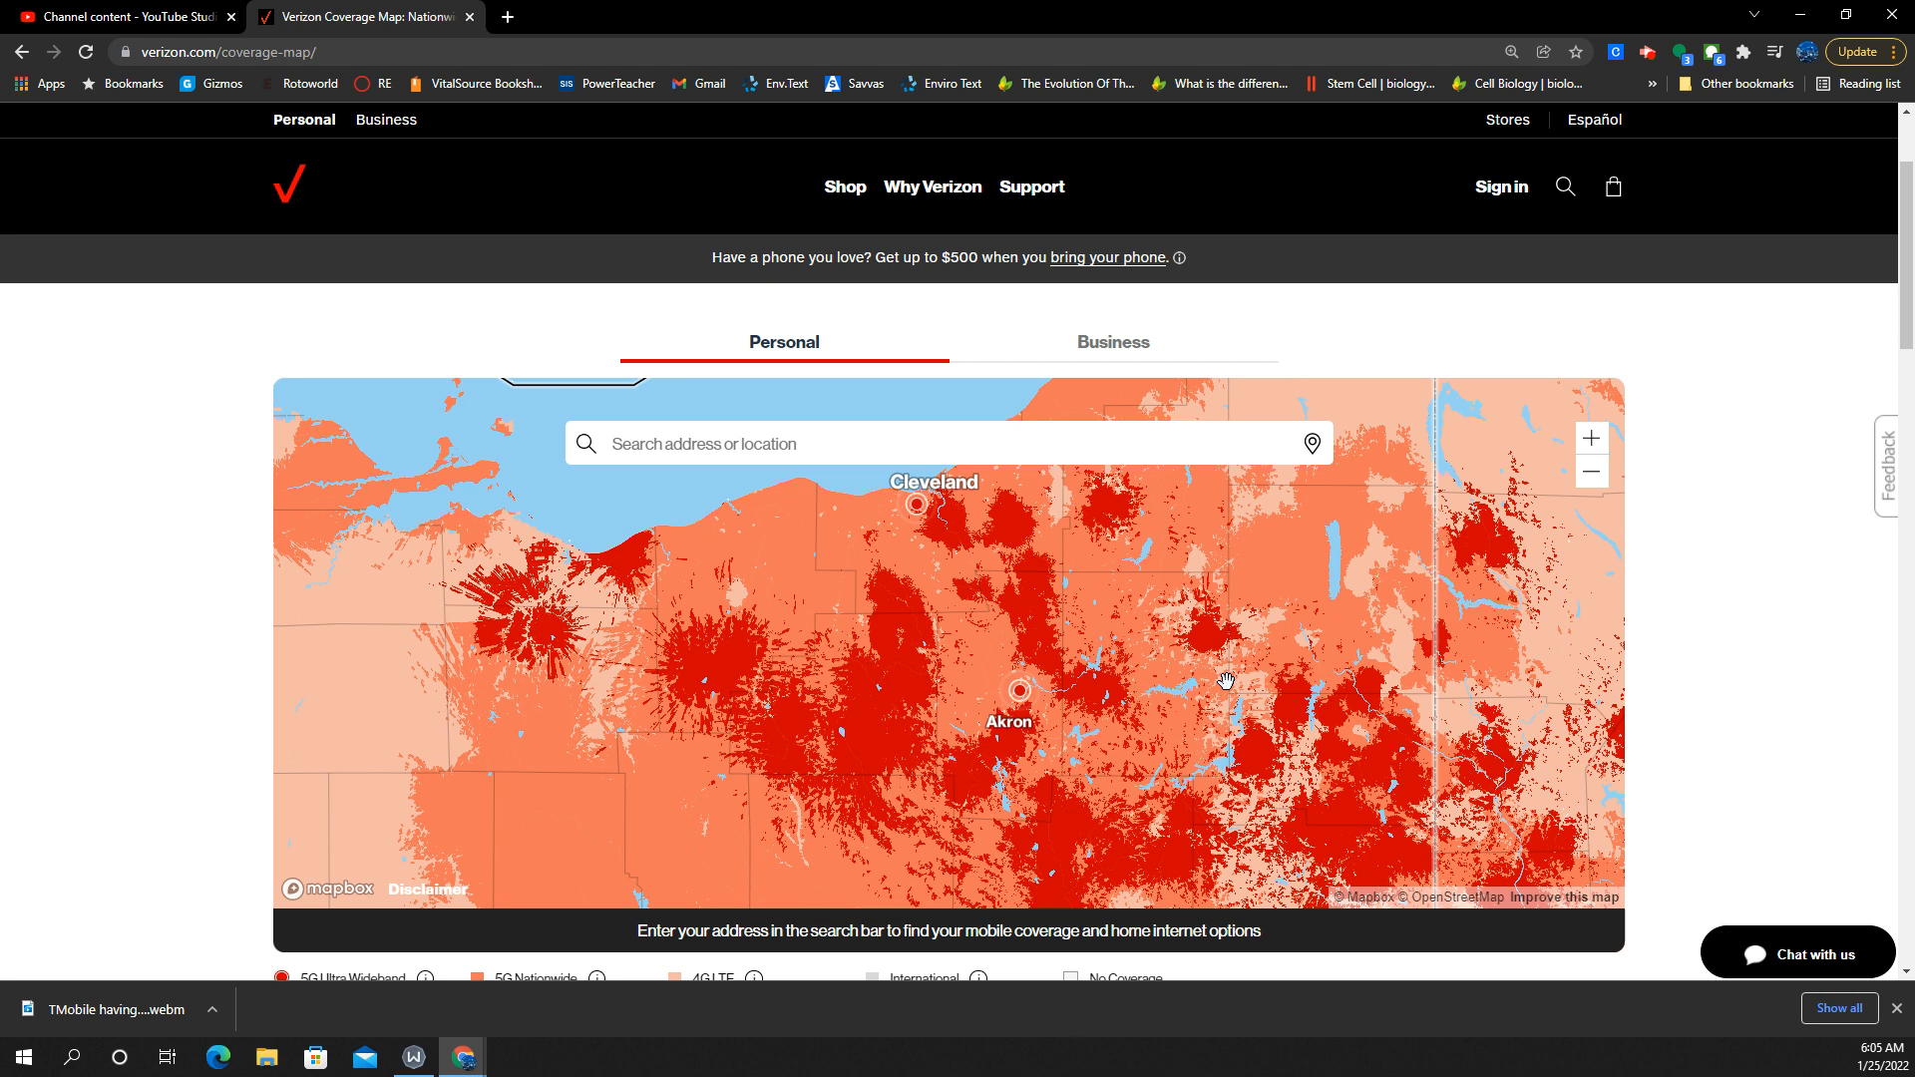
mouse_move(778, 575)
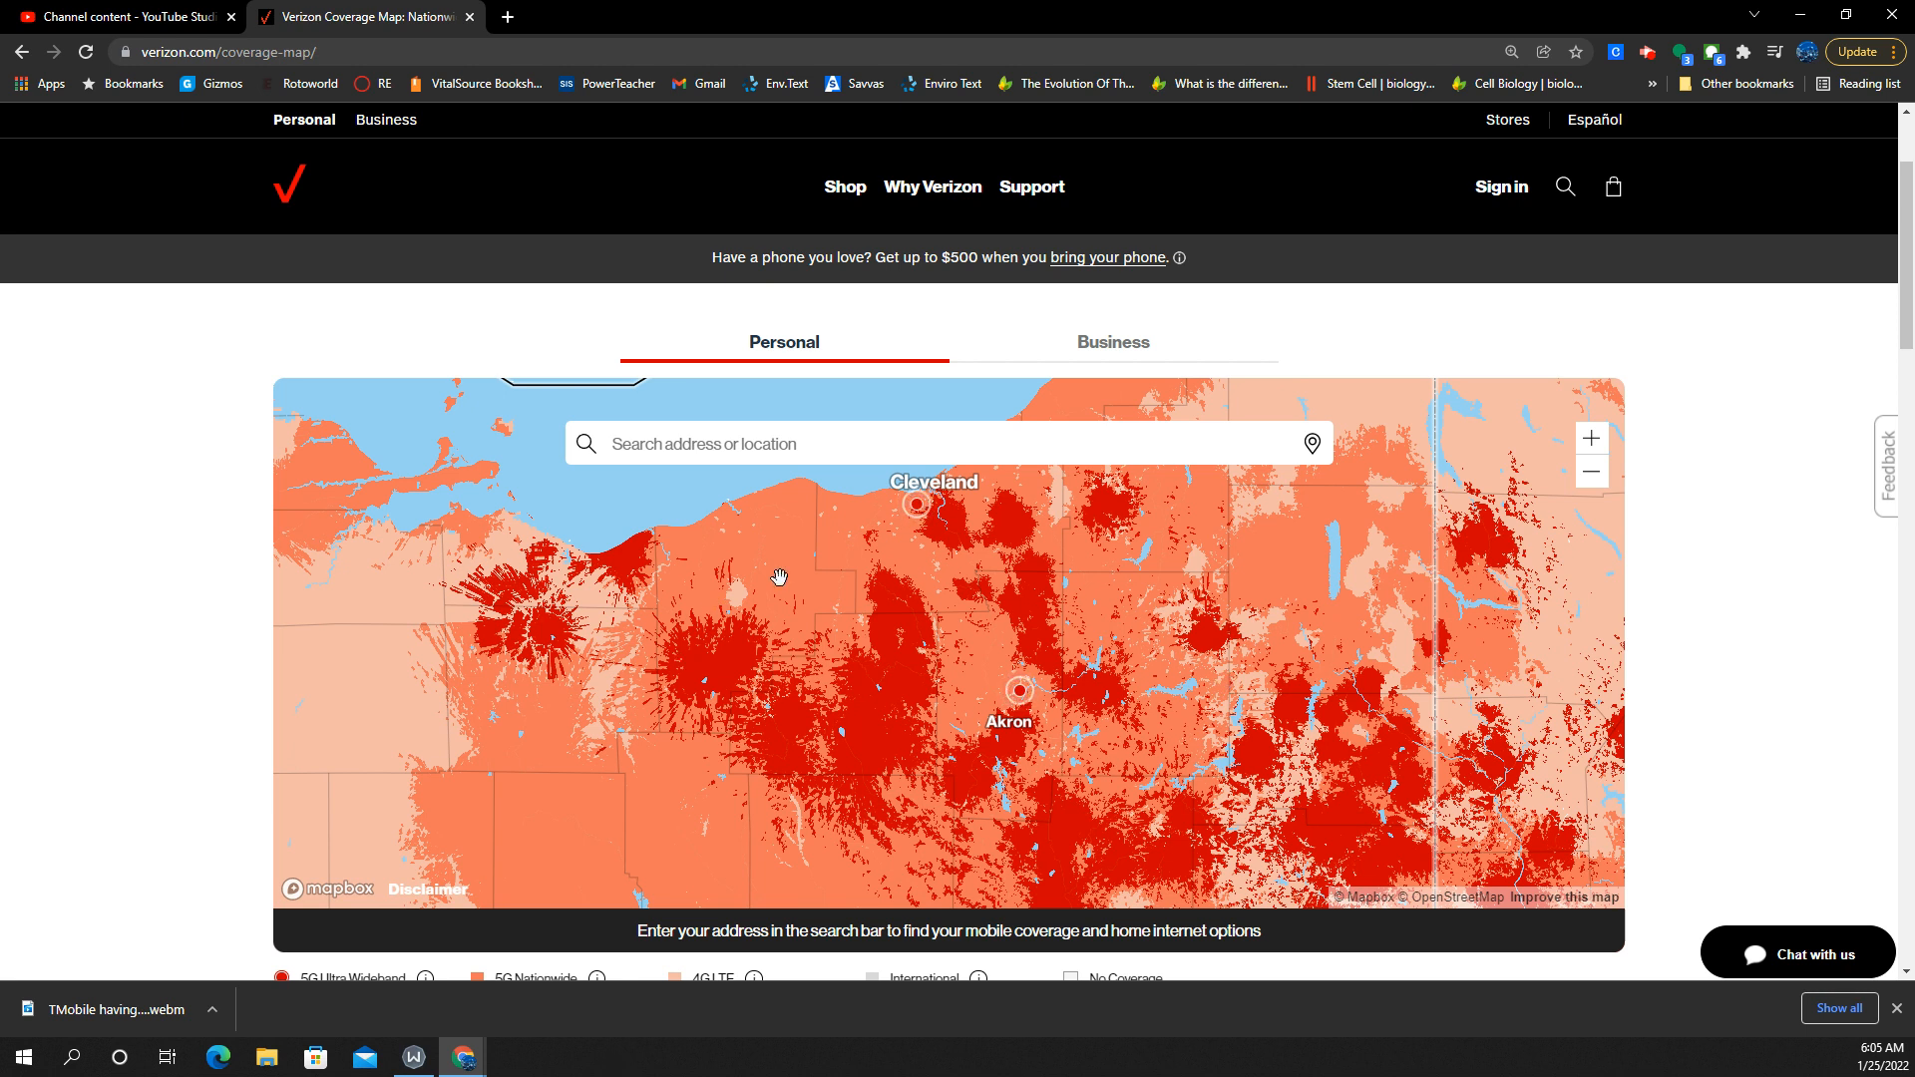
mouse_move(535, 612)
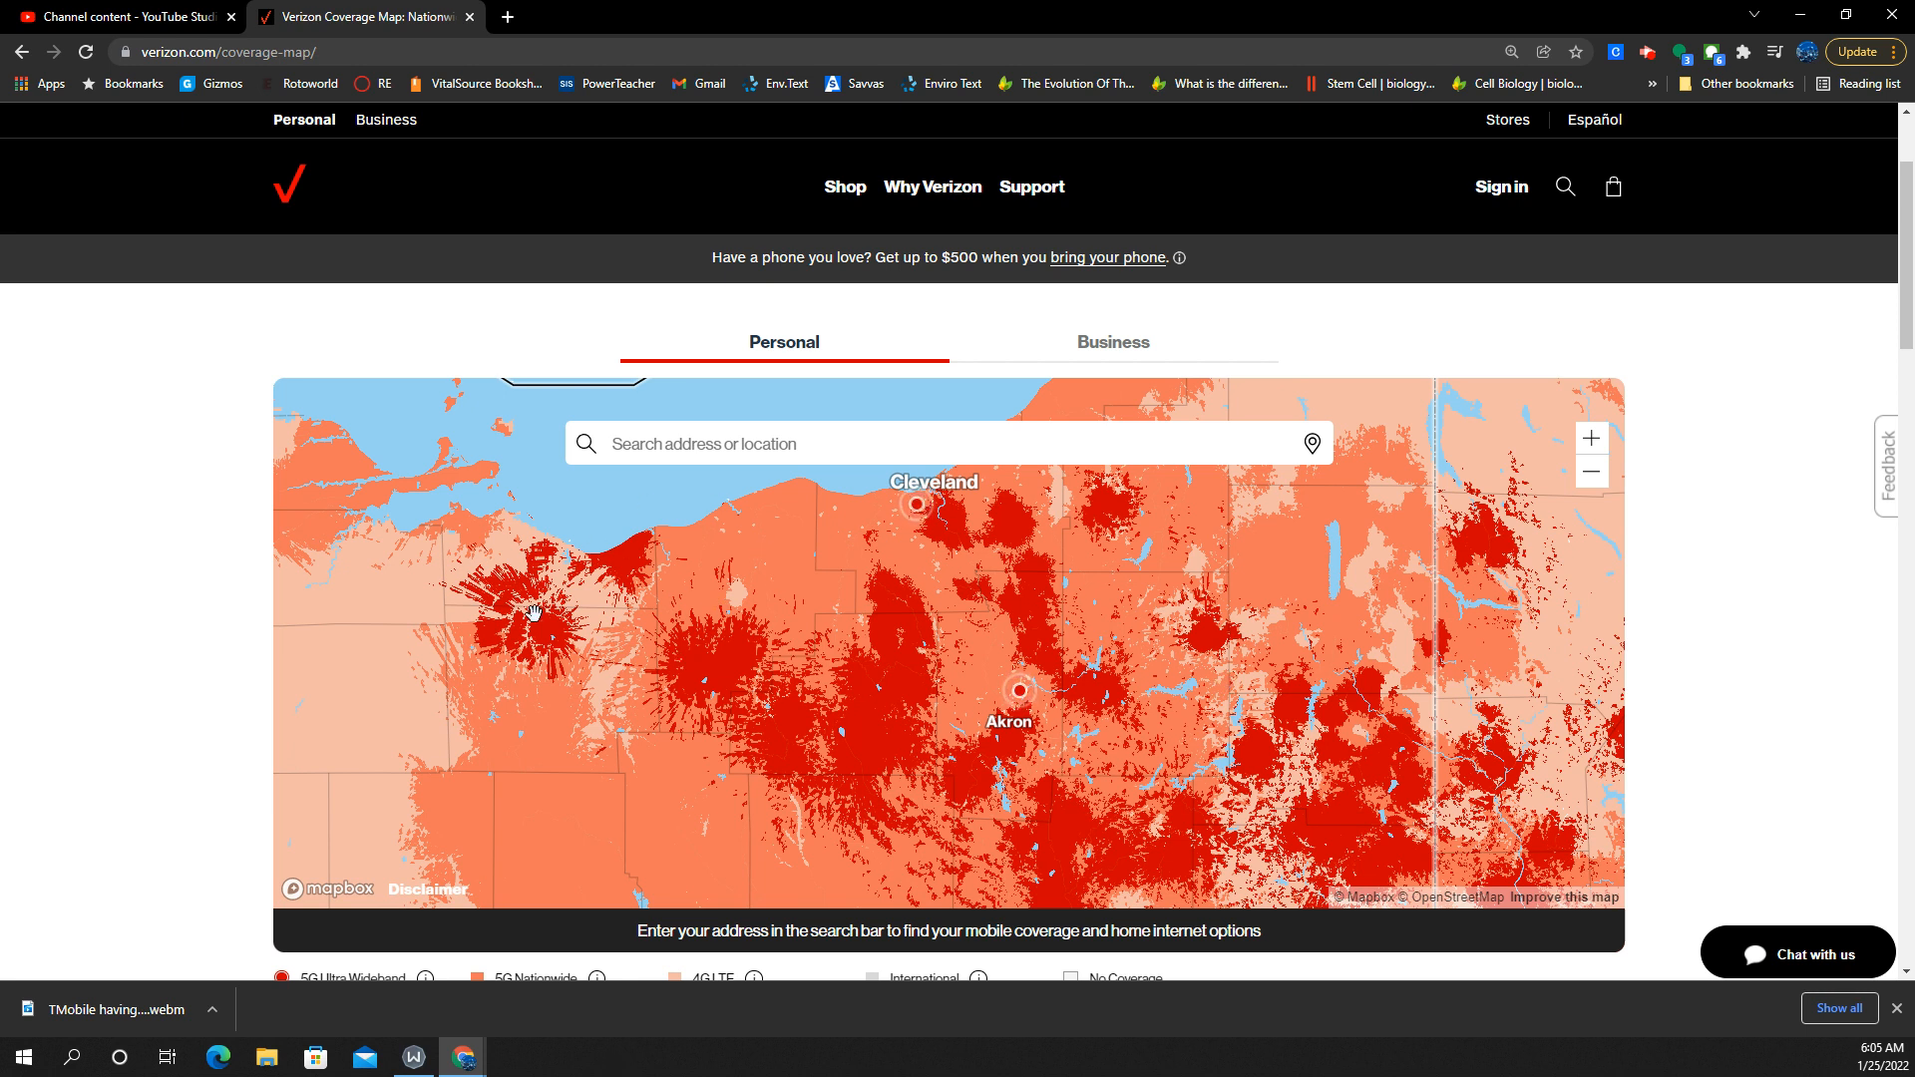
mouse_move(834, 752)
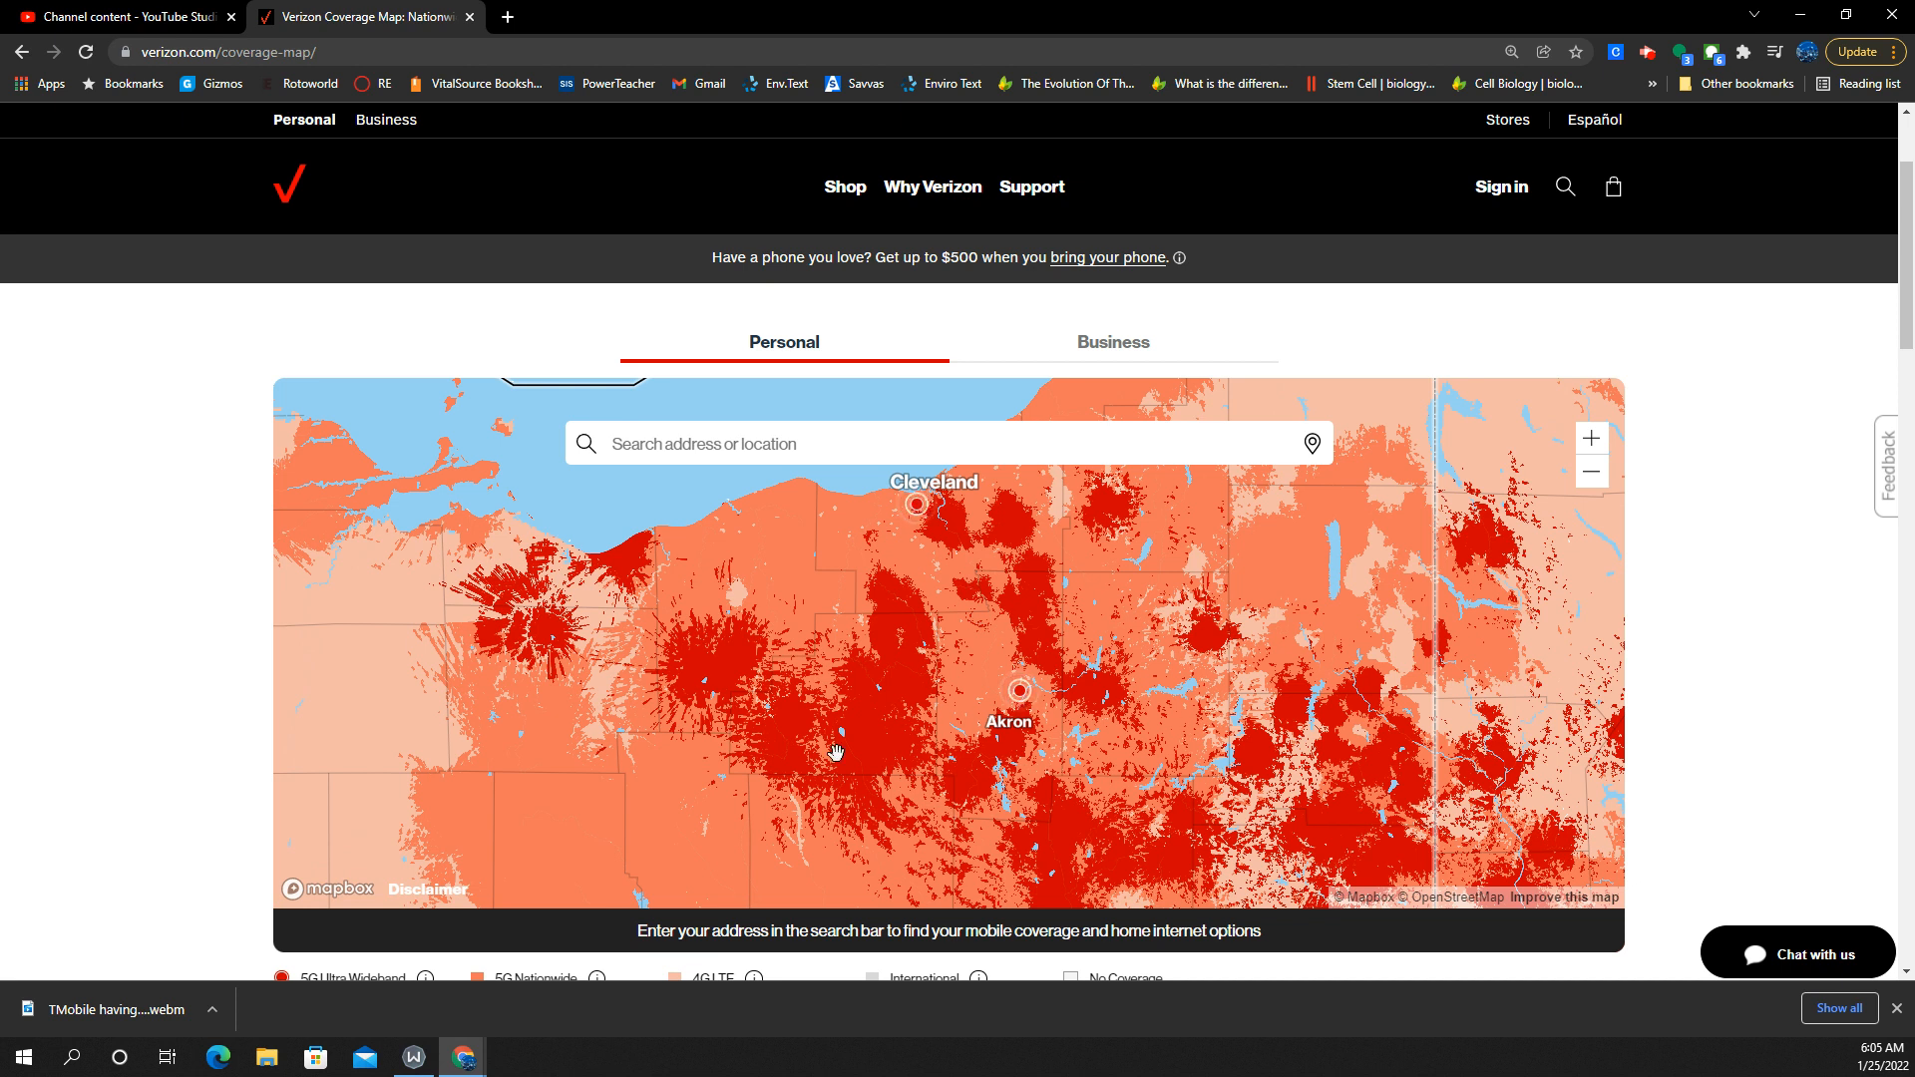
mouse_move(1177, 742)
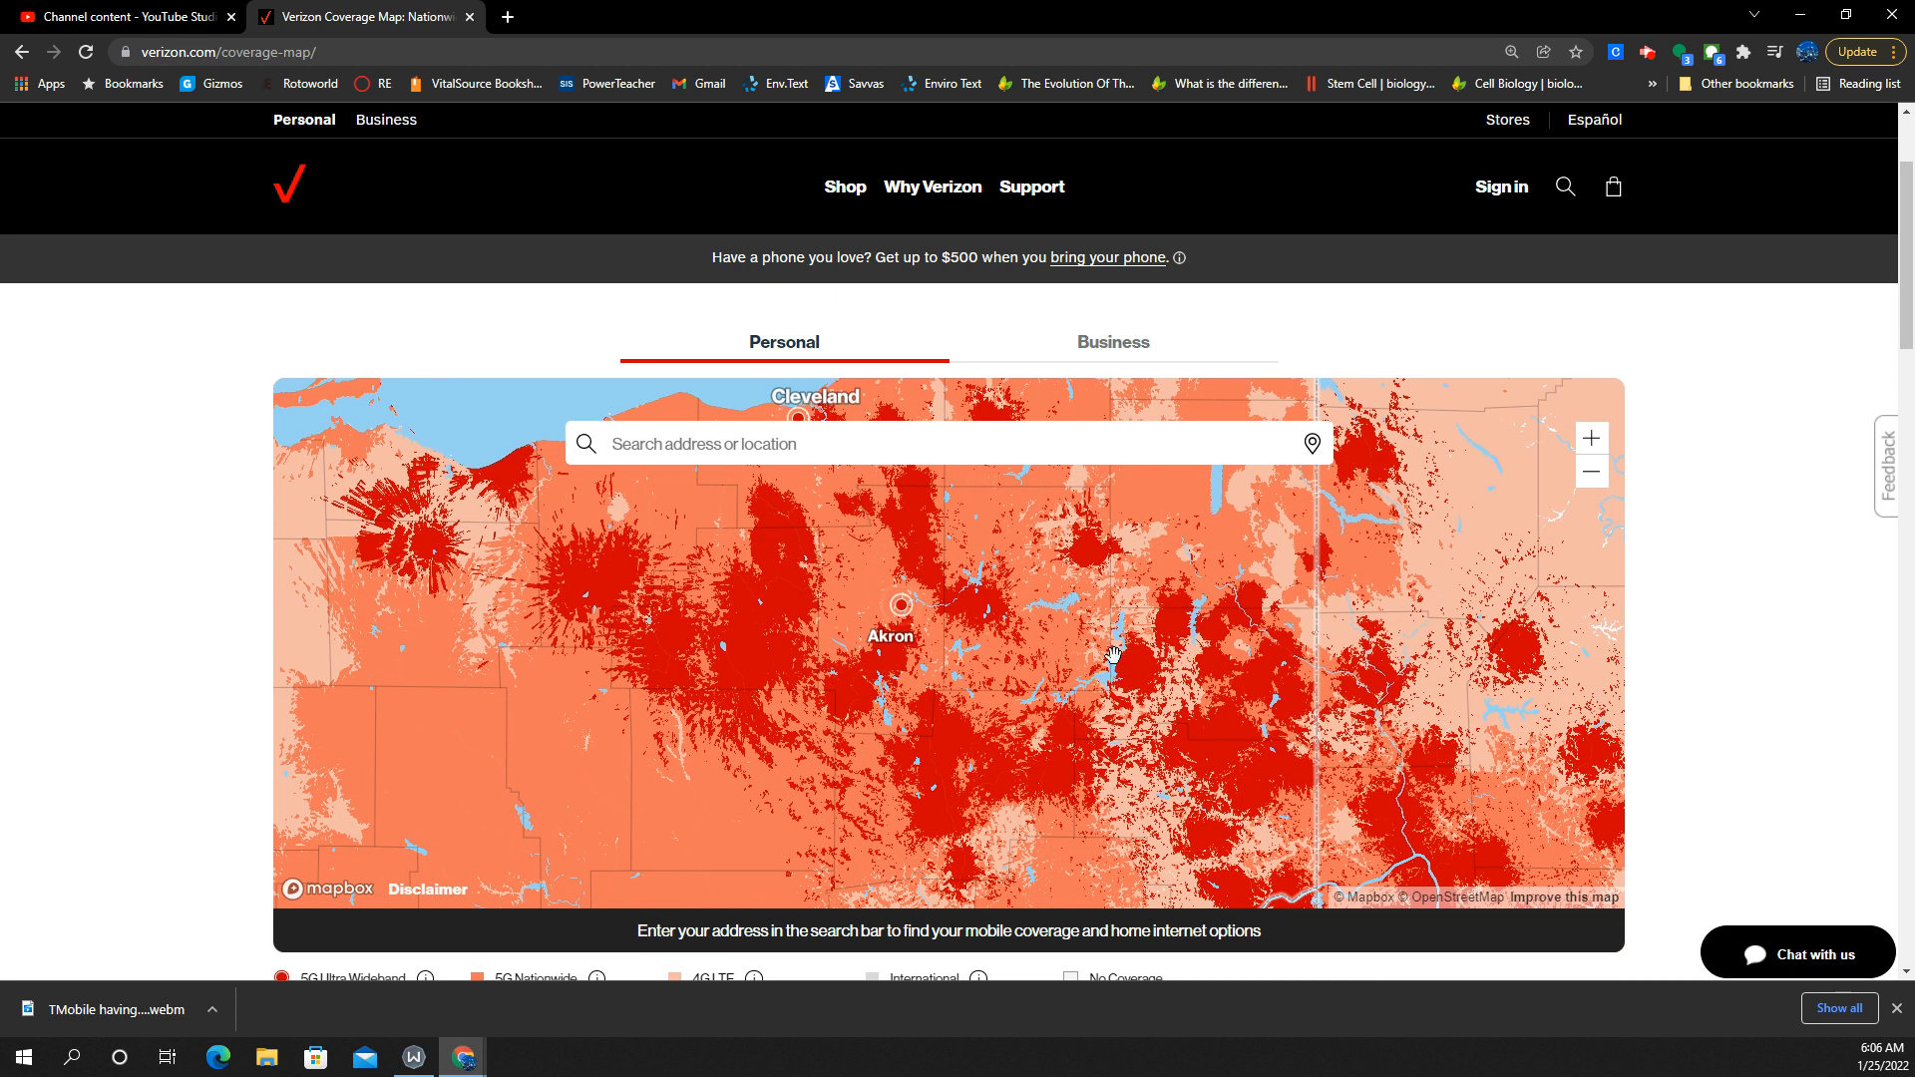
mouse_move(886, 754)
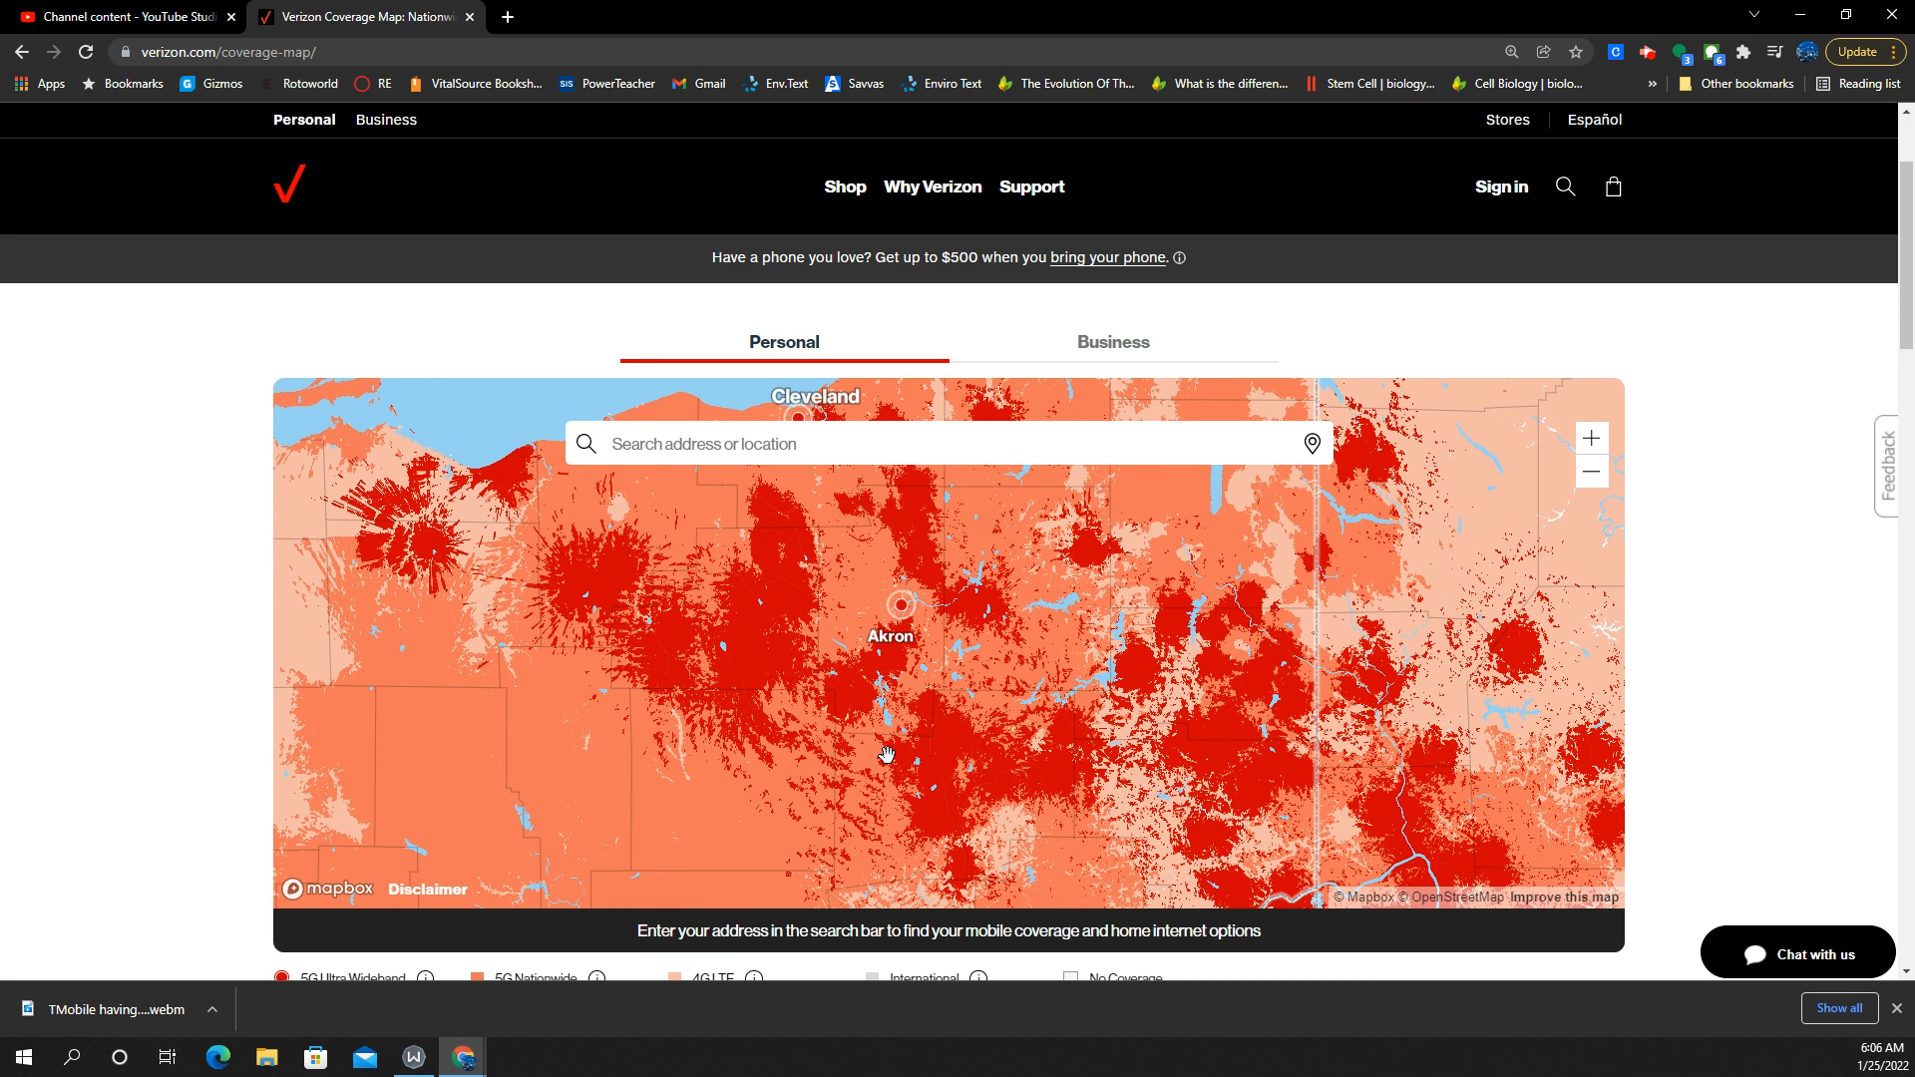
mouse_move(1012, 709)
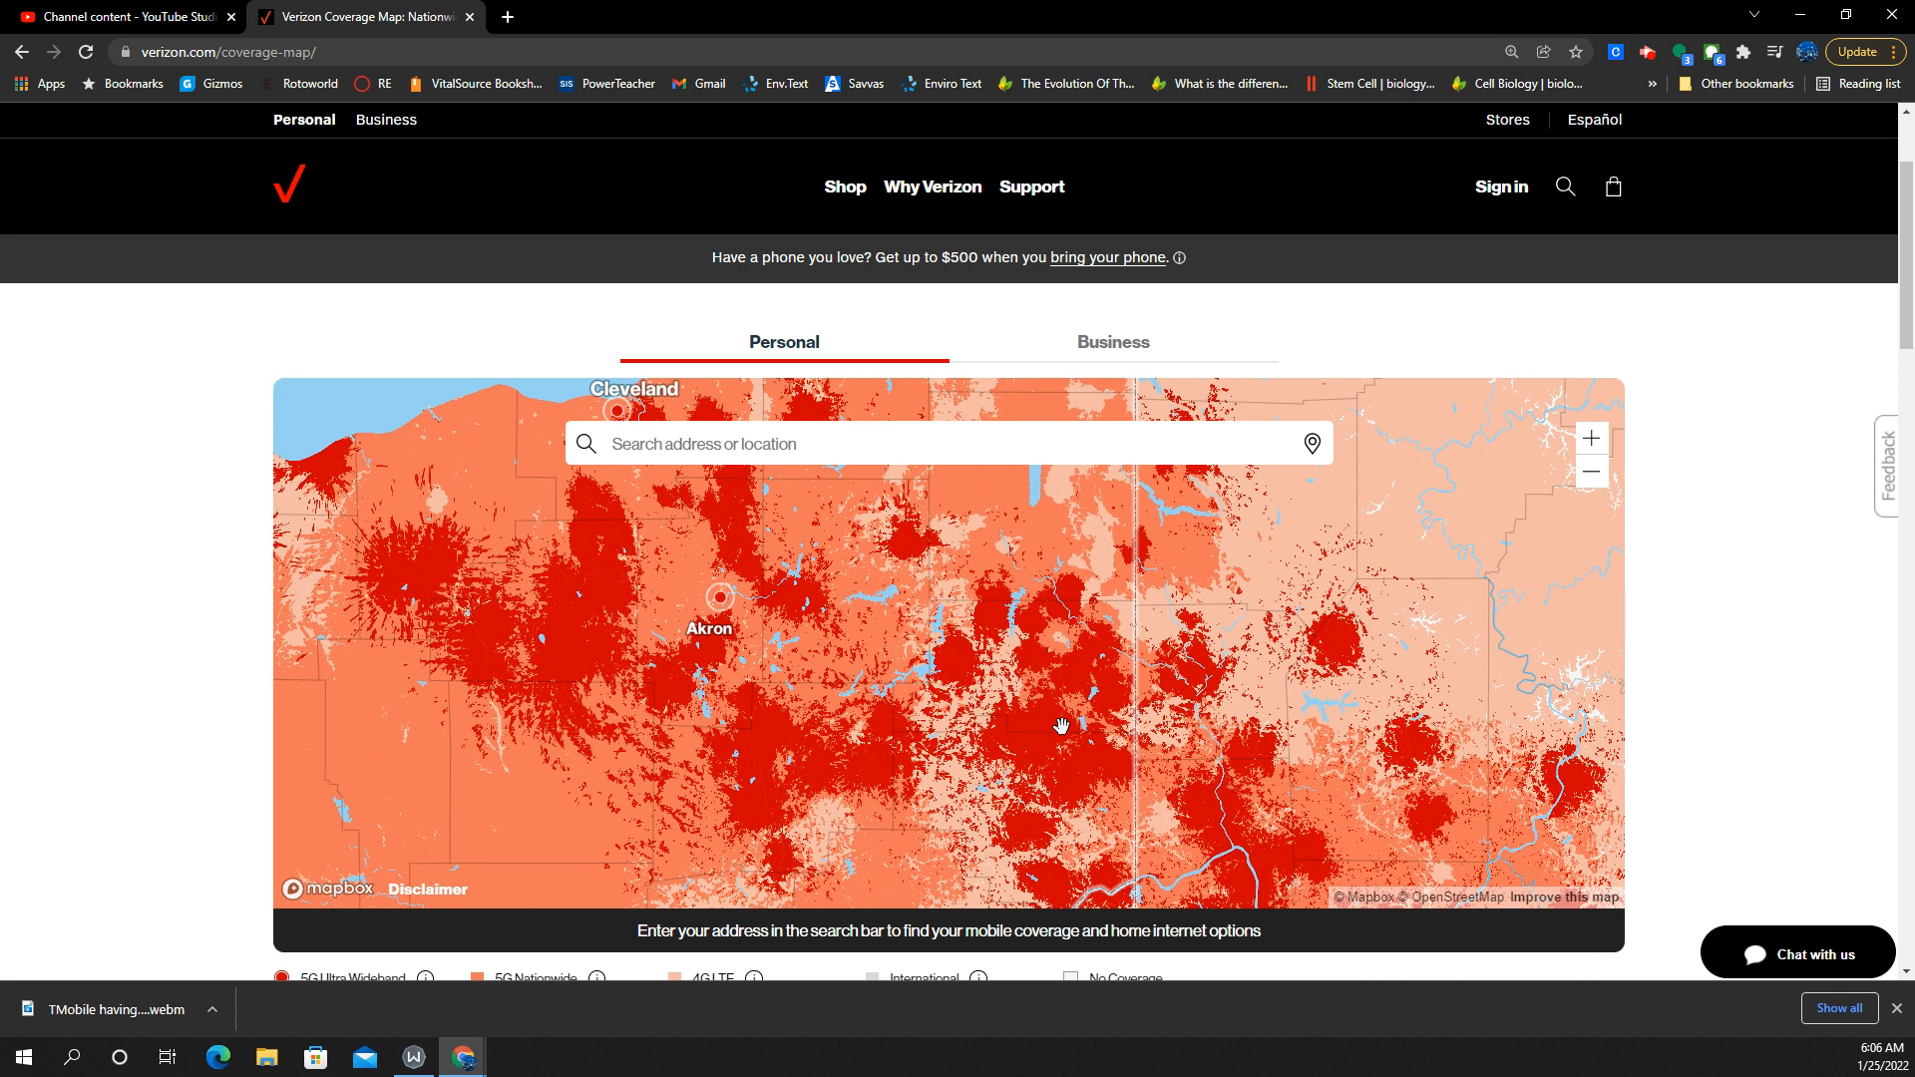
mouse_move(1089, 725)
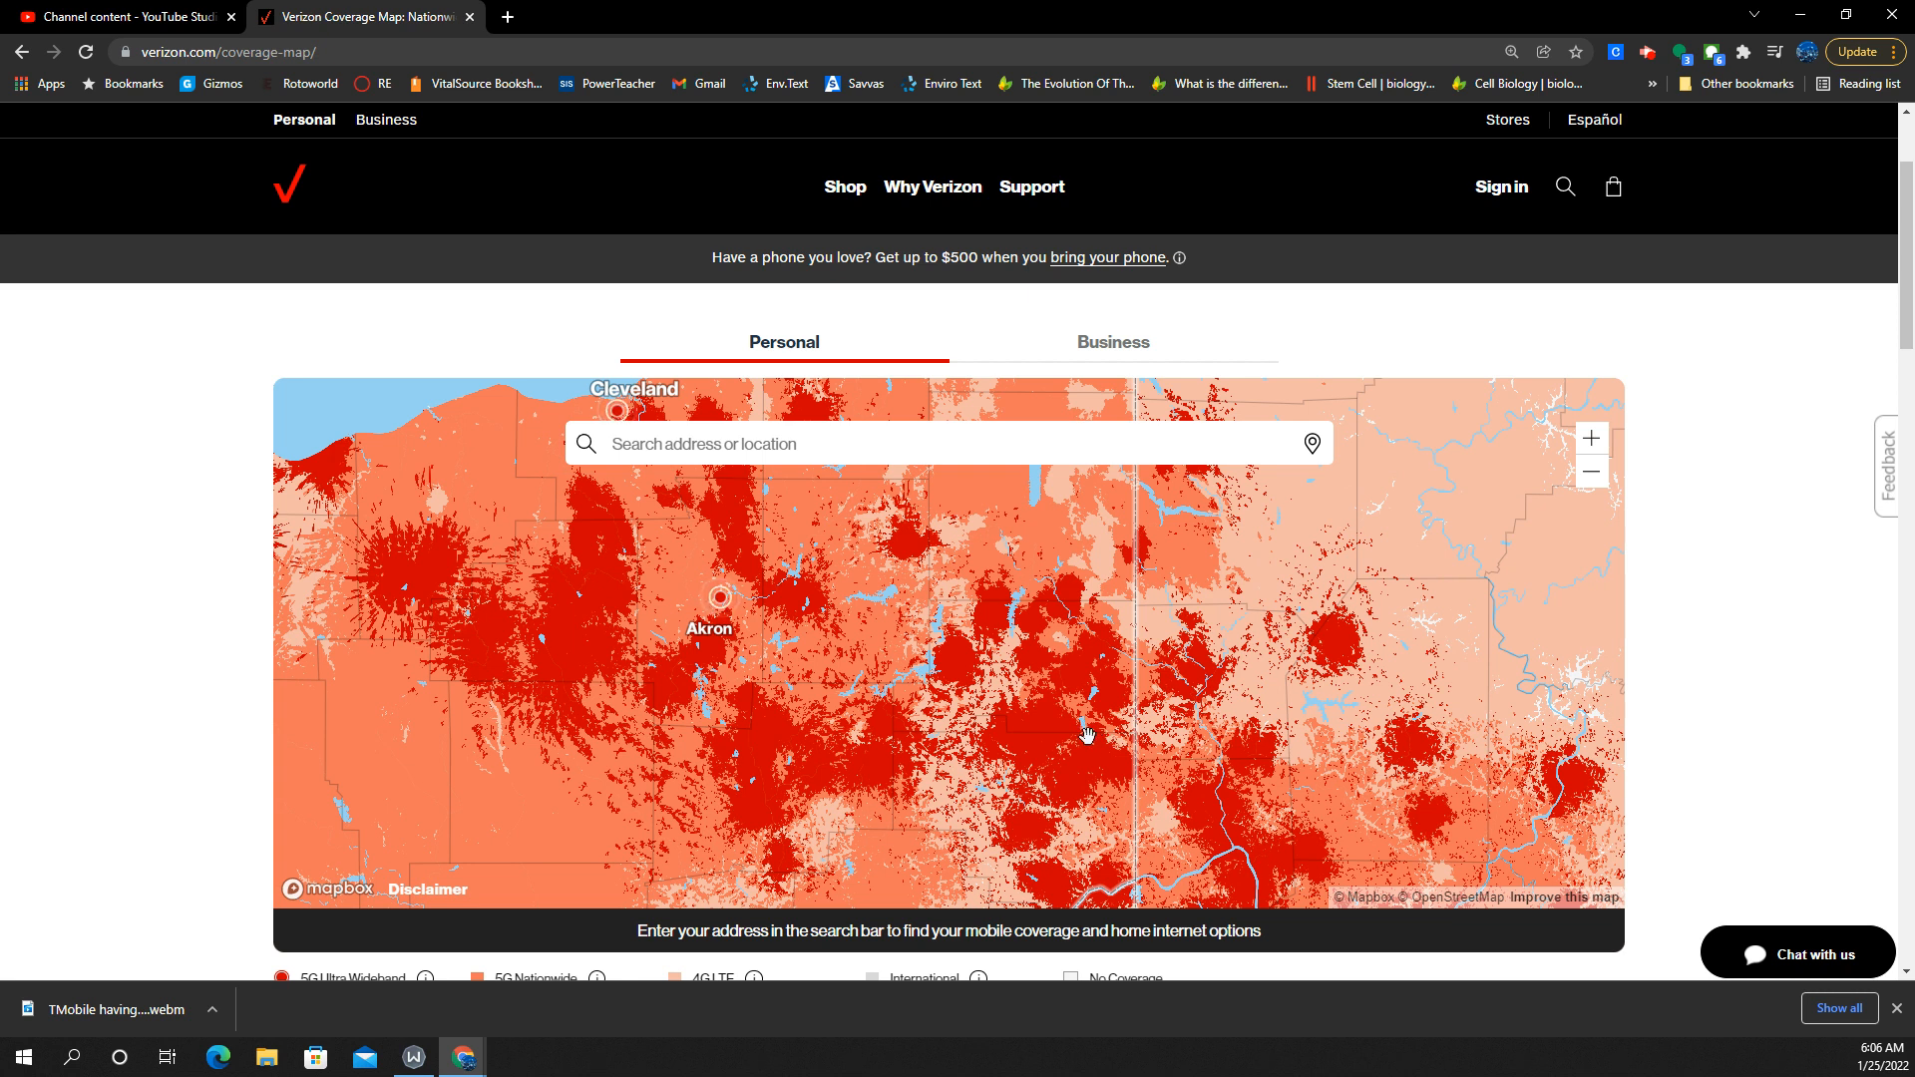
mouse_move(830, 634)
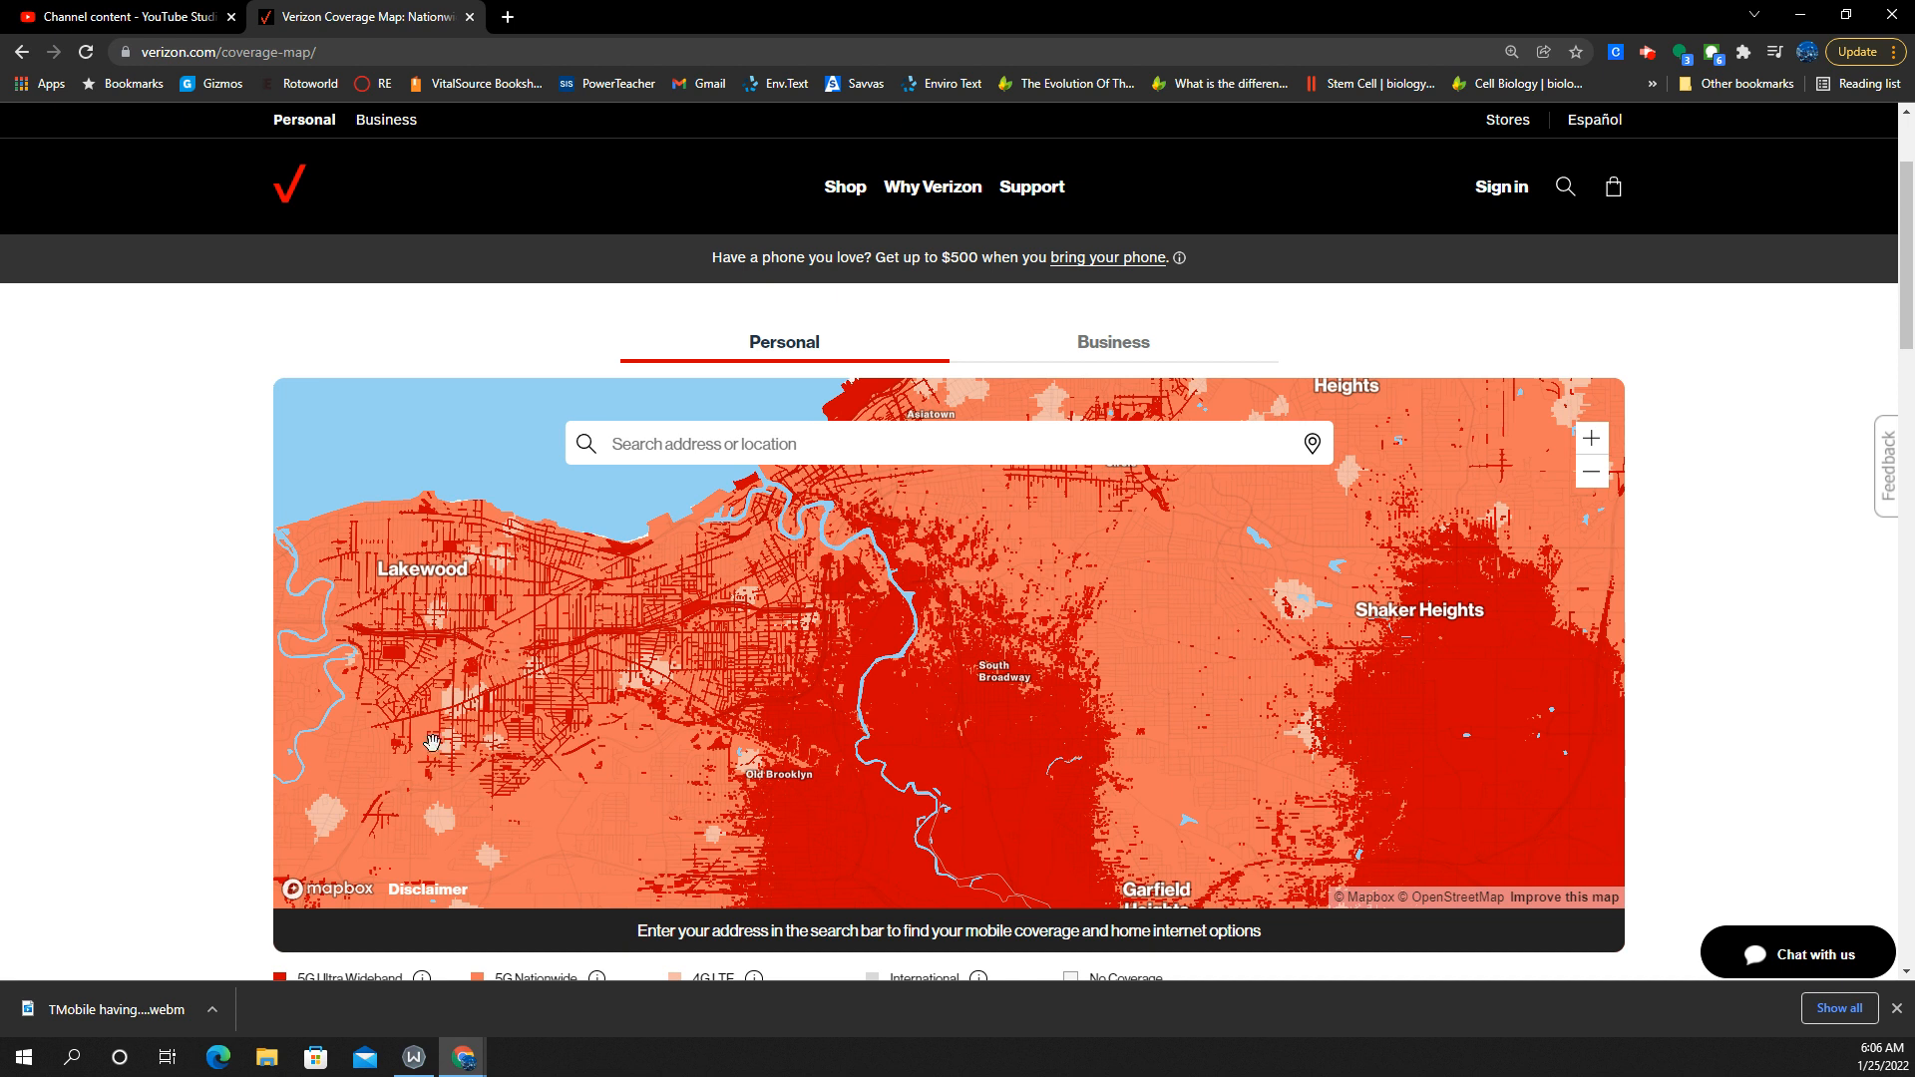
mouse_move(573, 688)
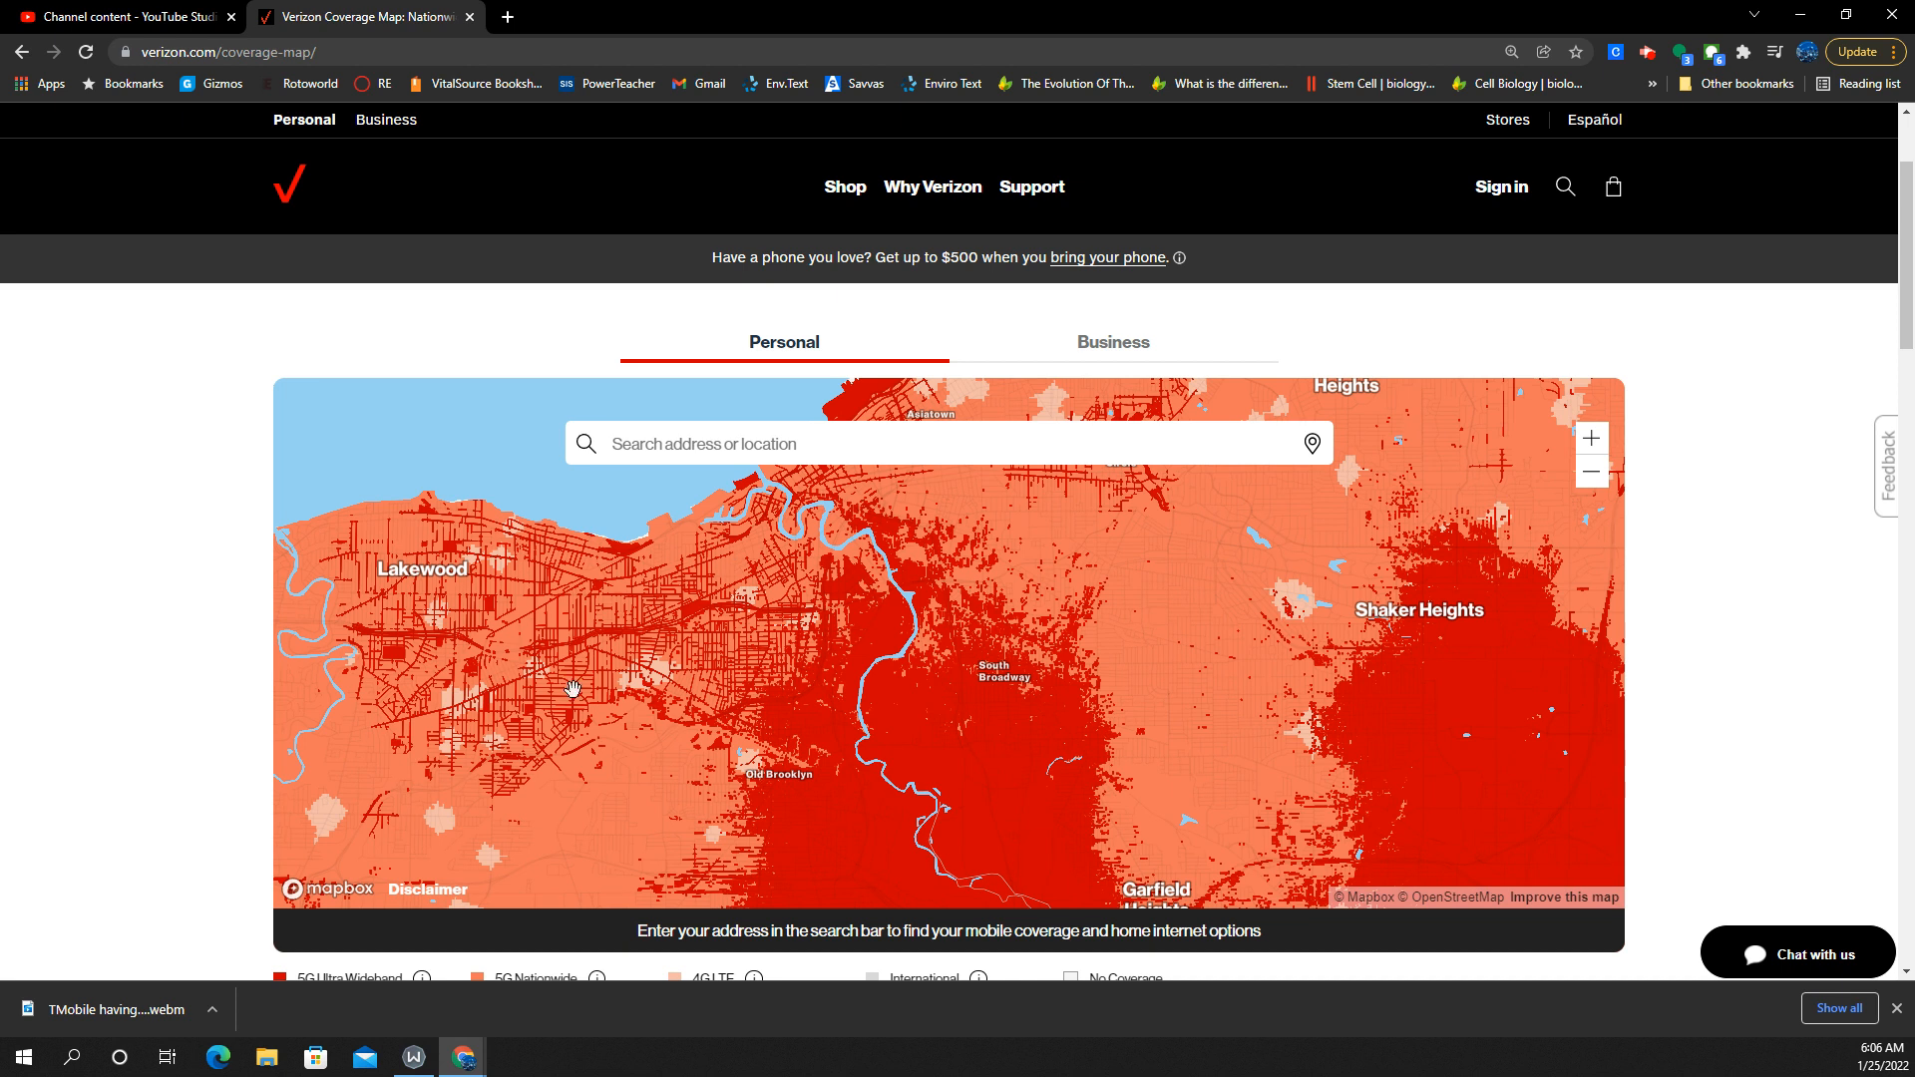
mouse_move(827, 585)
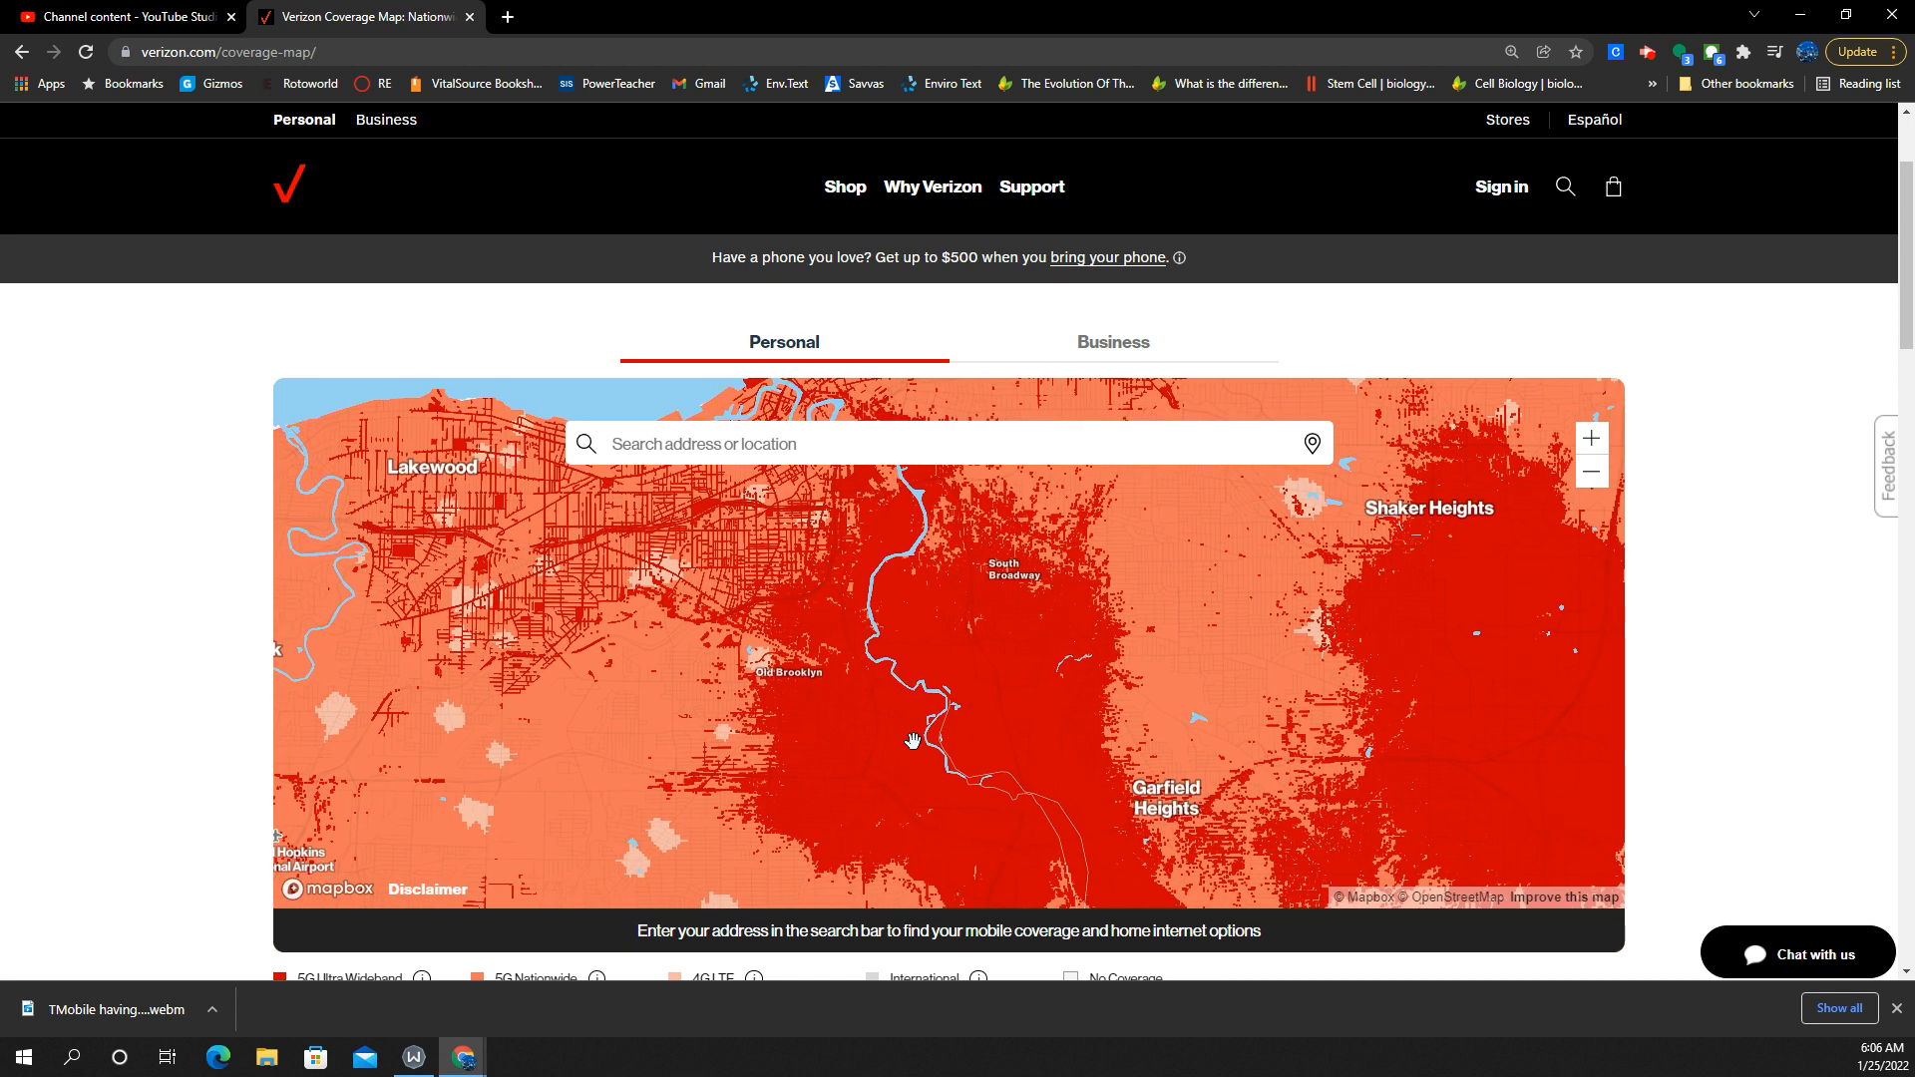
mouse_move(603, 786)
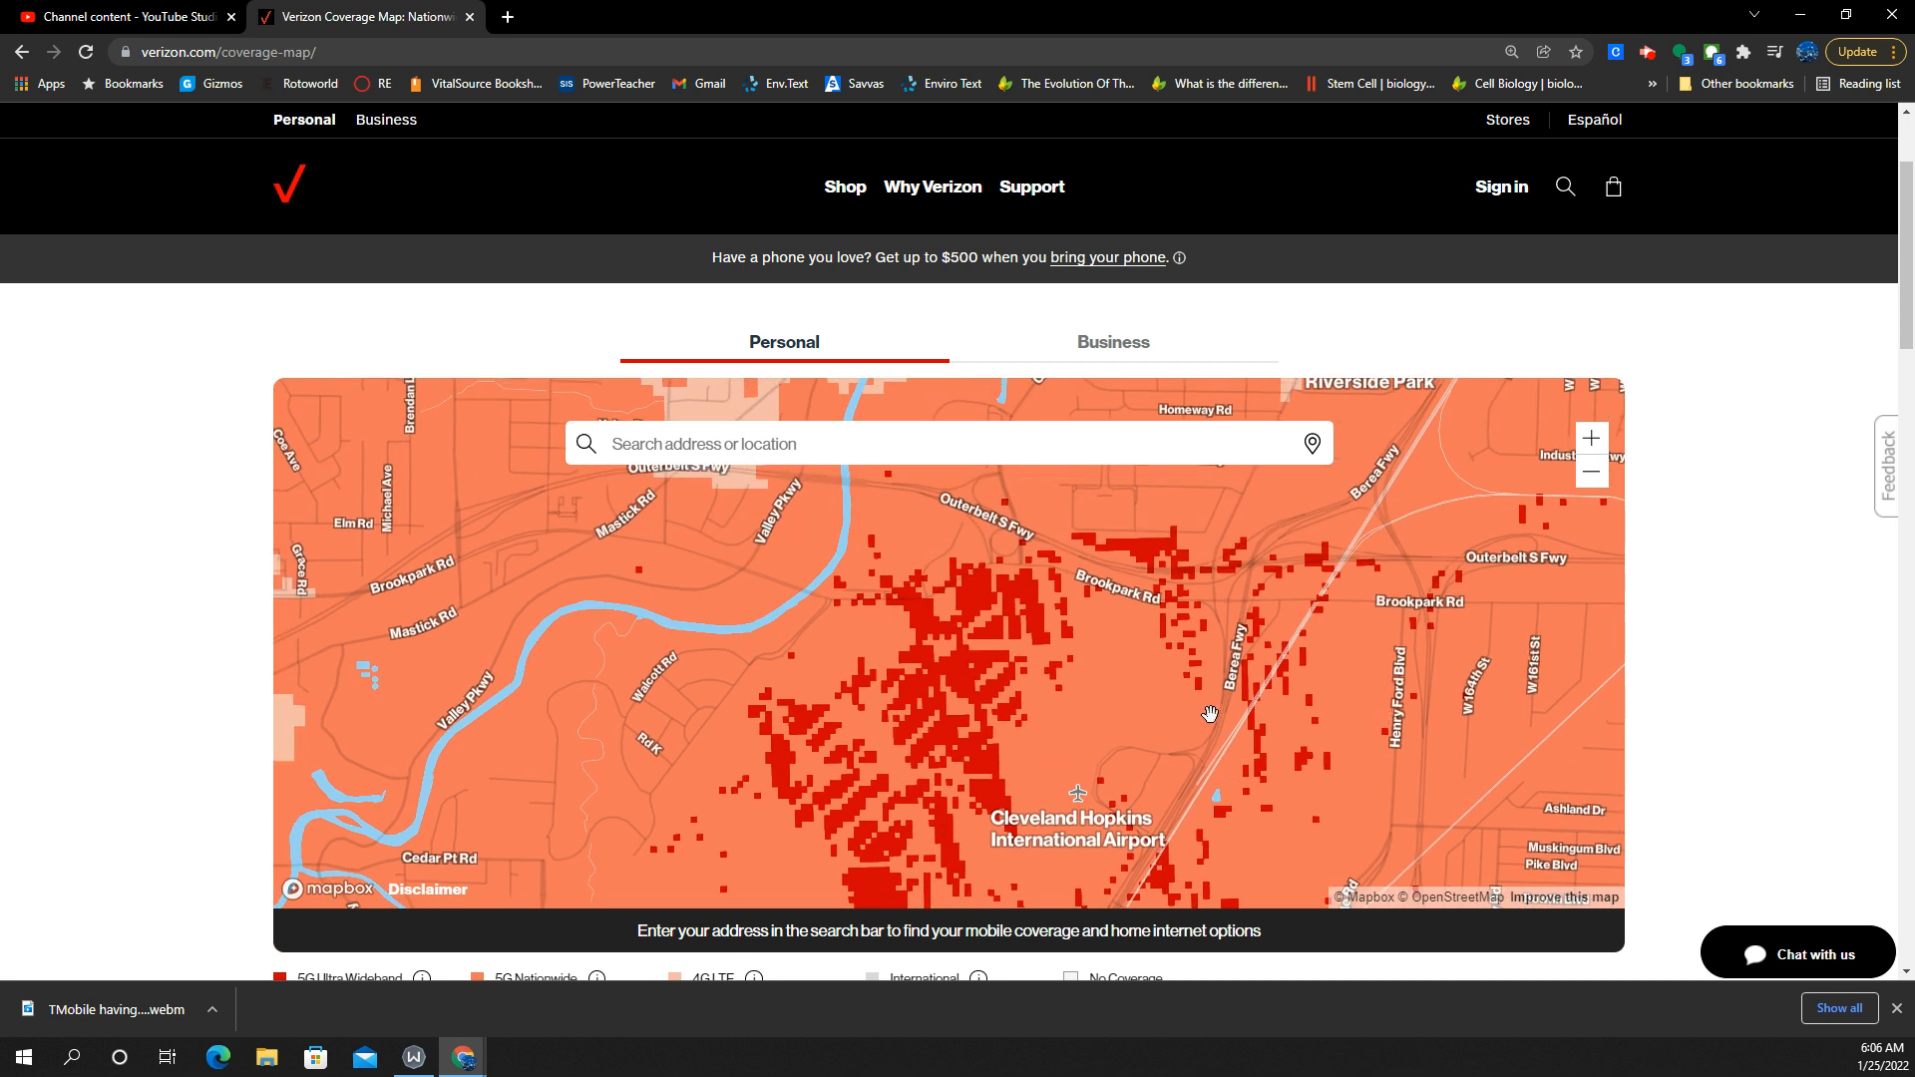
mouse_move(1357, 692)
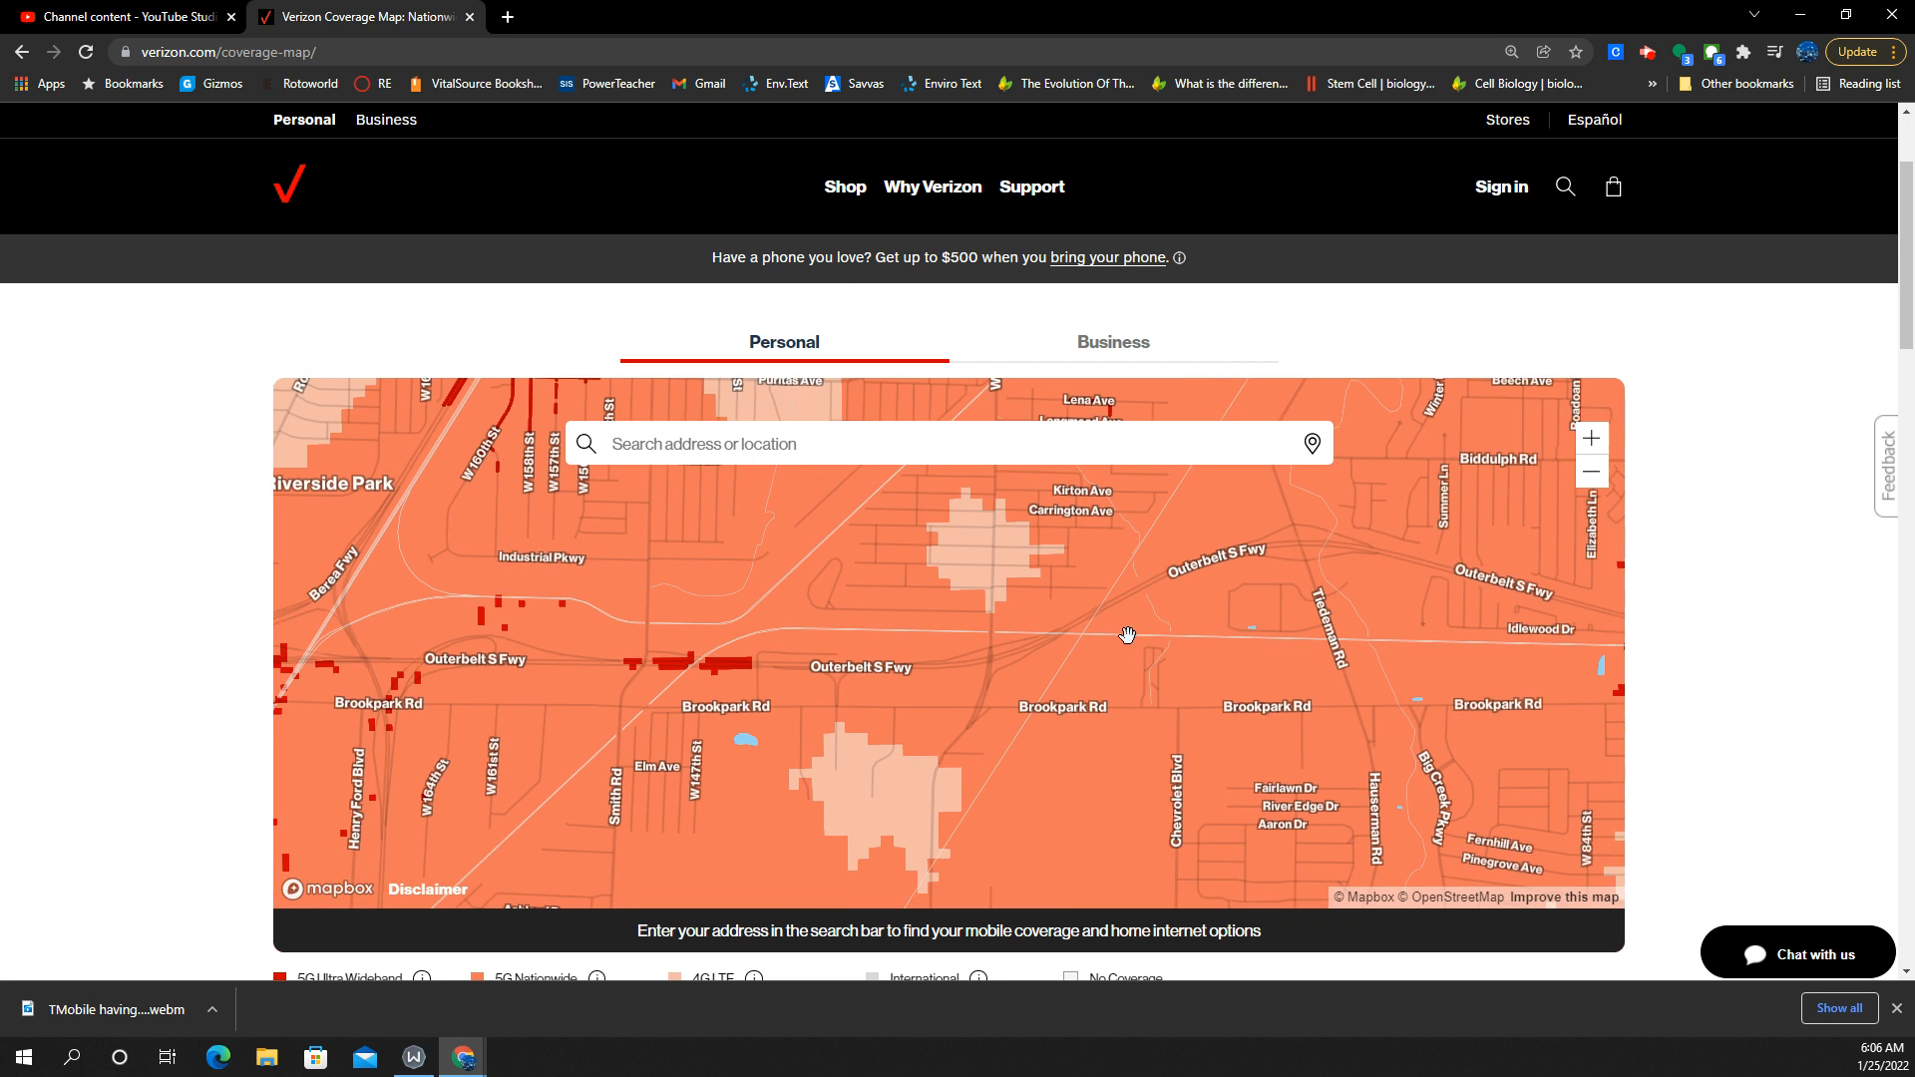
mouse_move(1195, 672)
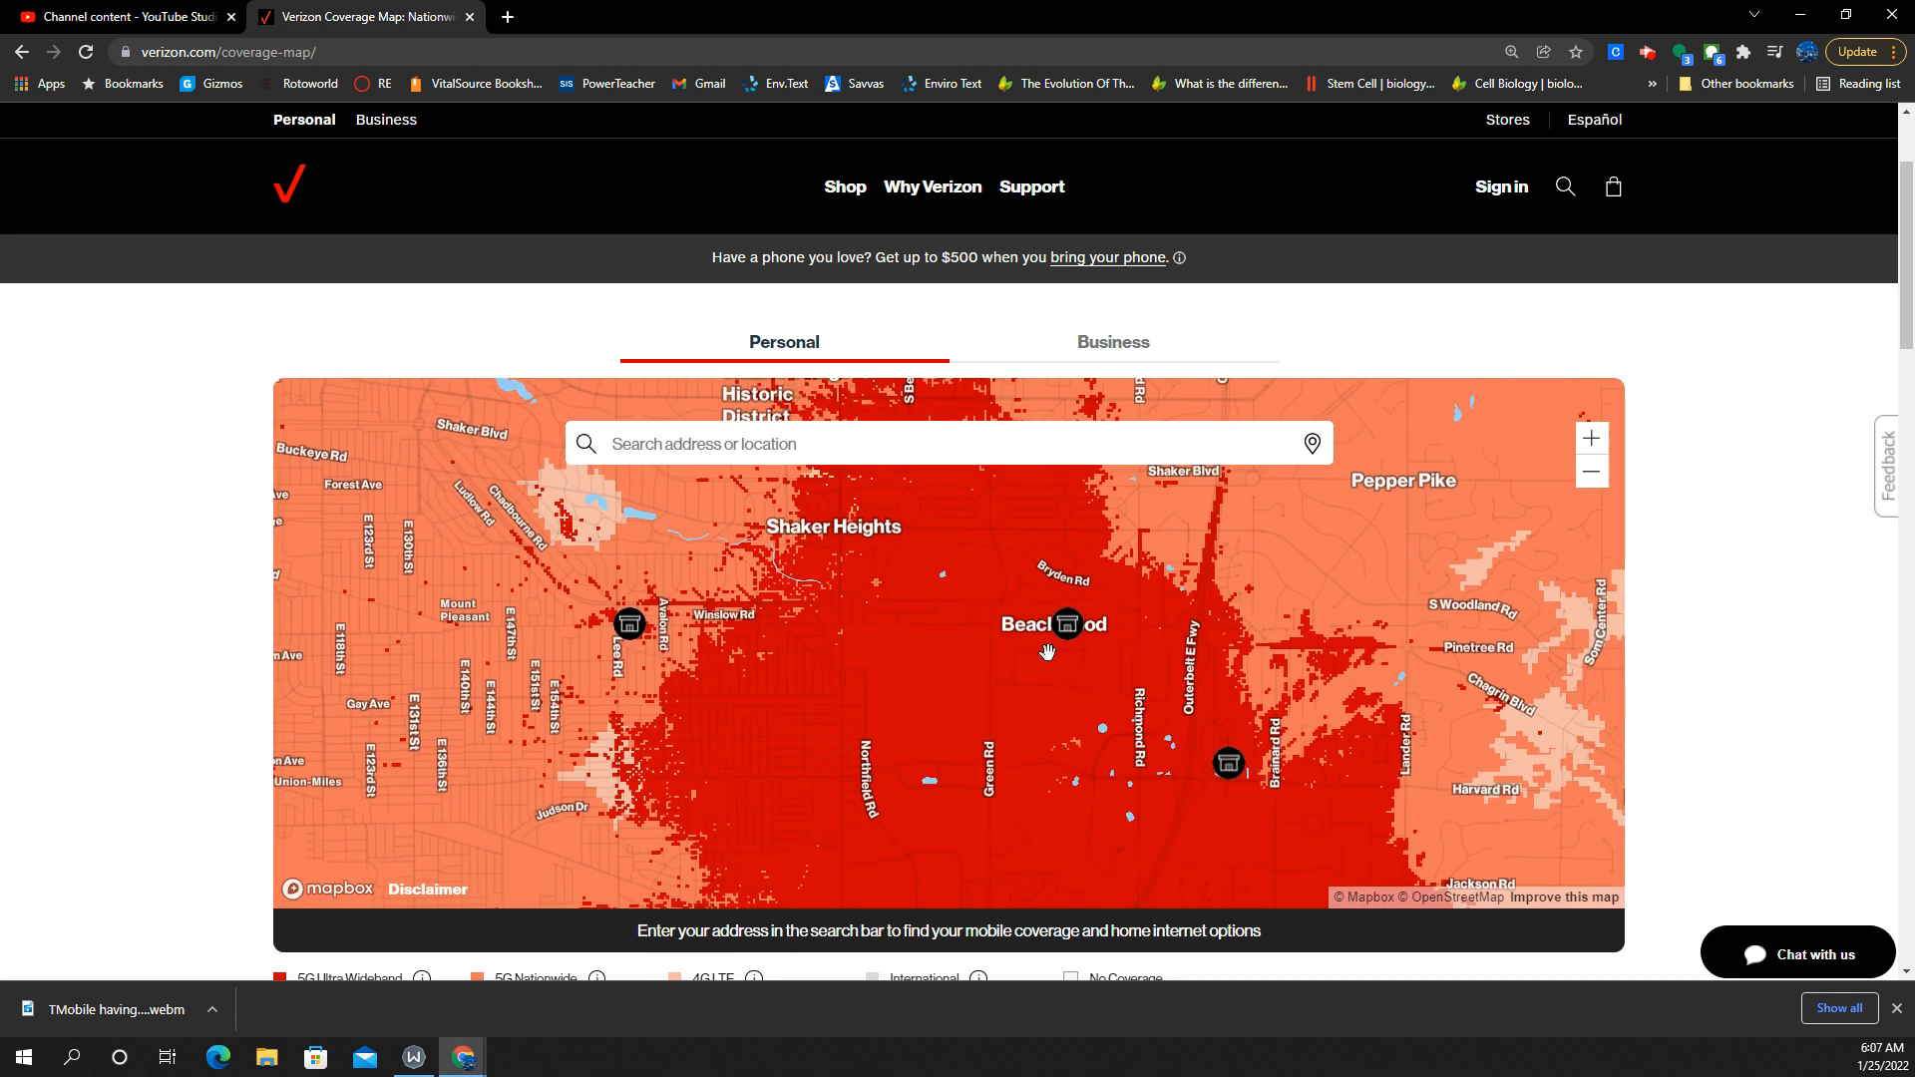
mouse_move(960, 519)
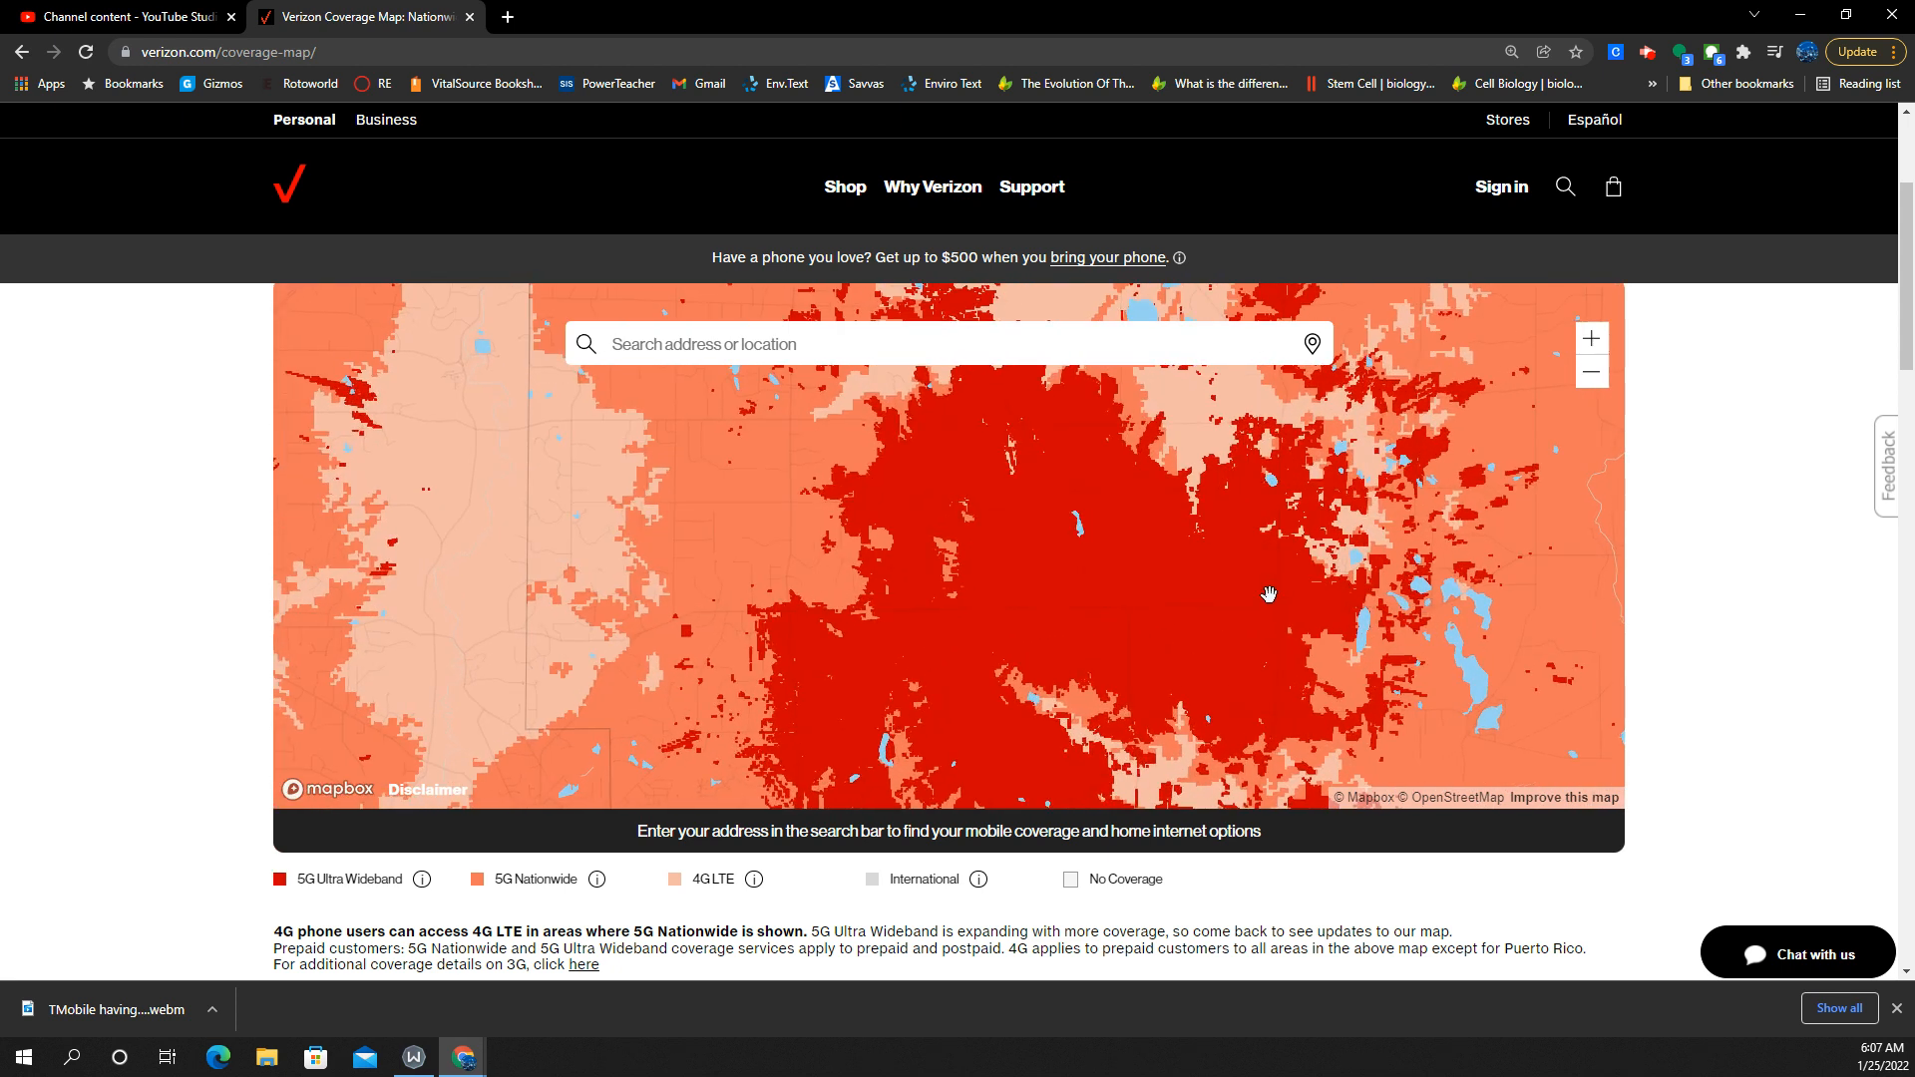
Scroll between the northeast Ohio map and the legend and What is 5G? cards below.
scroll("down", 3)
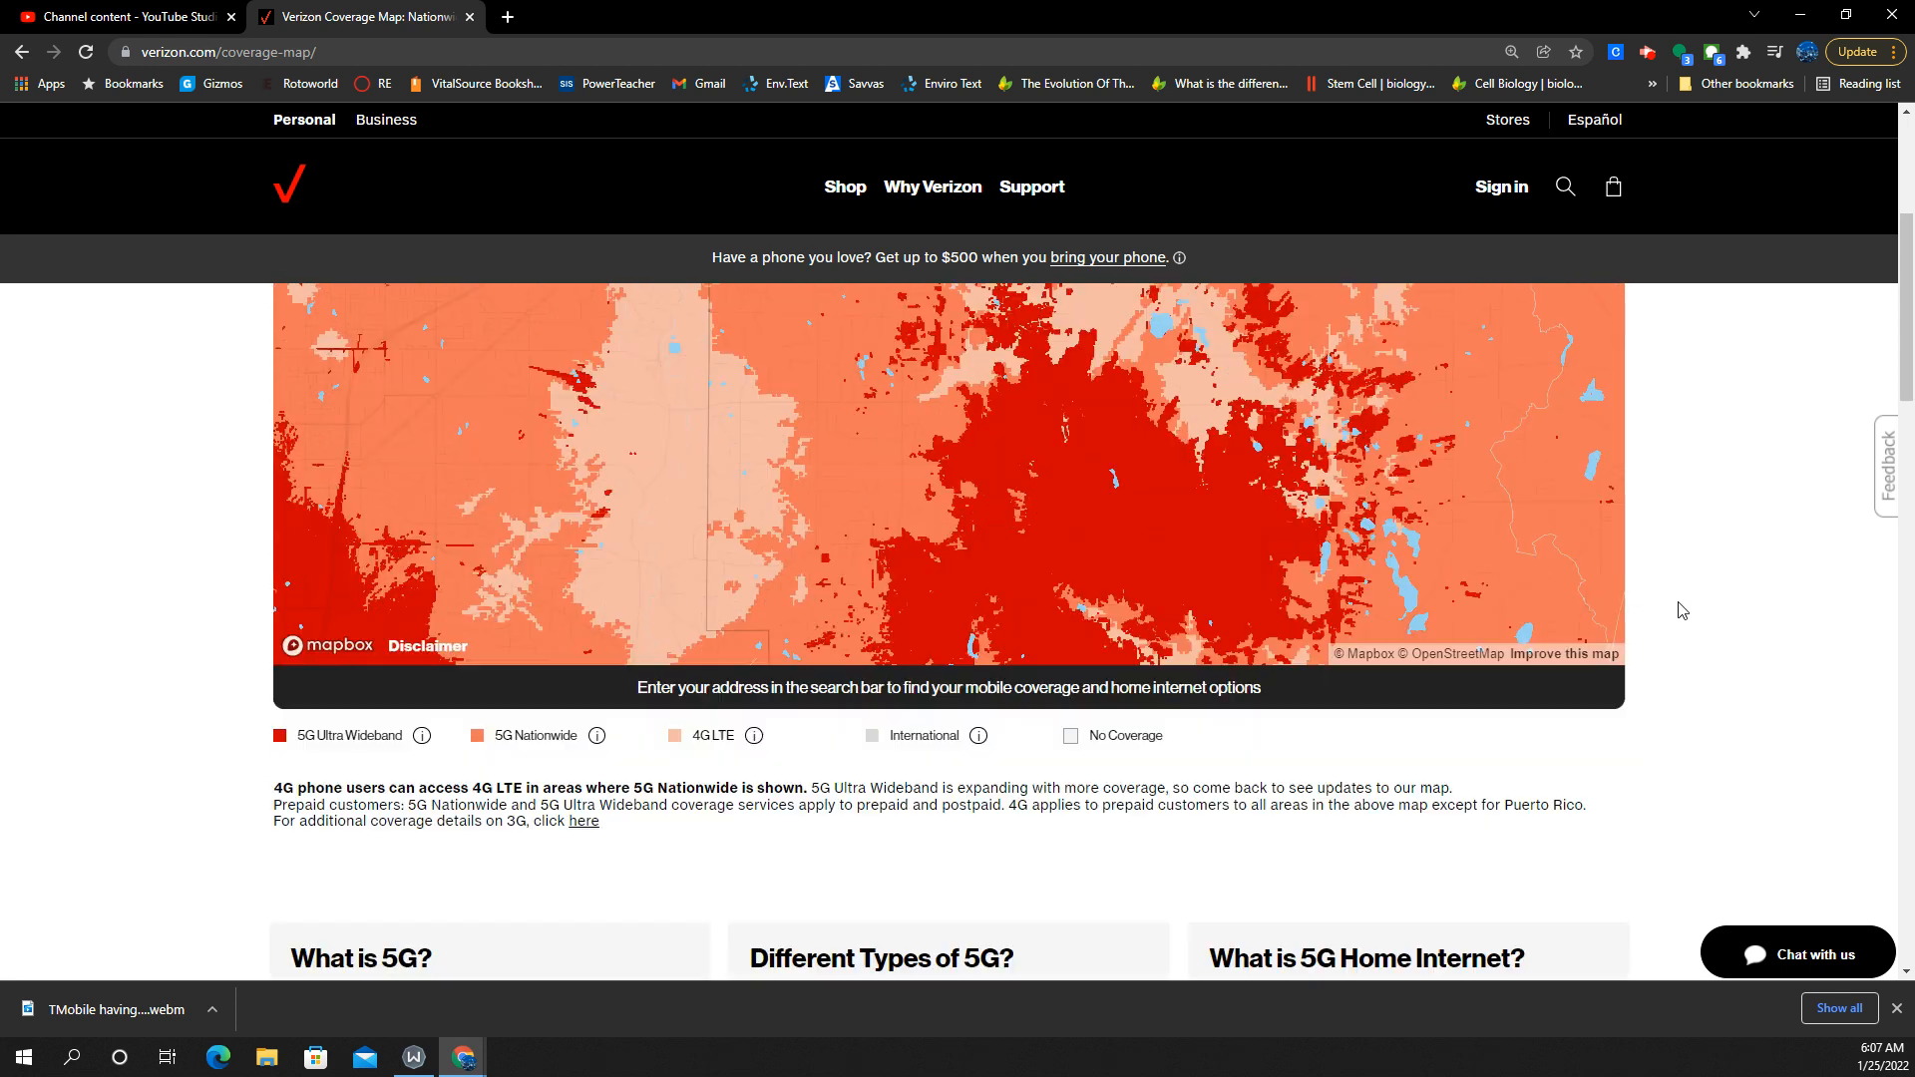
scroll("up", 3)
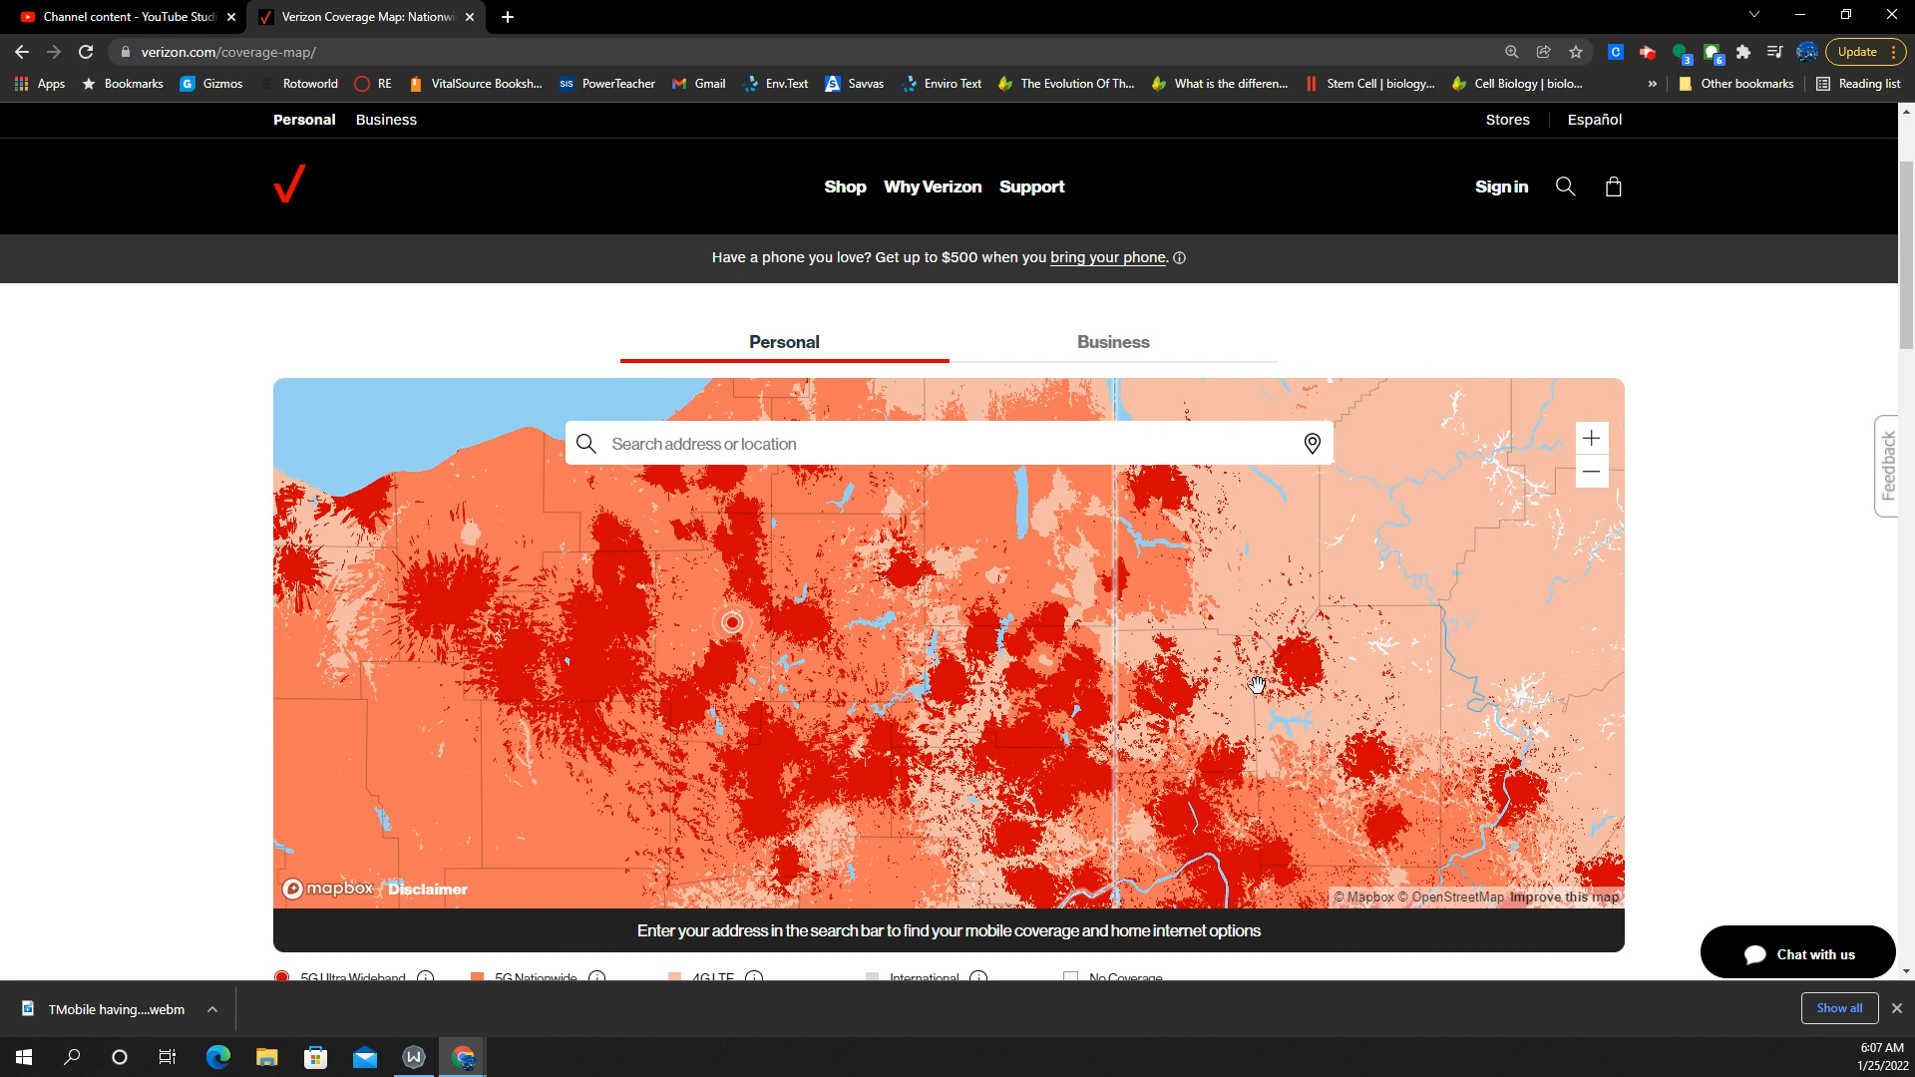
mouse_move(1052, 678)
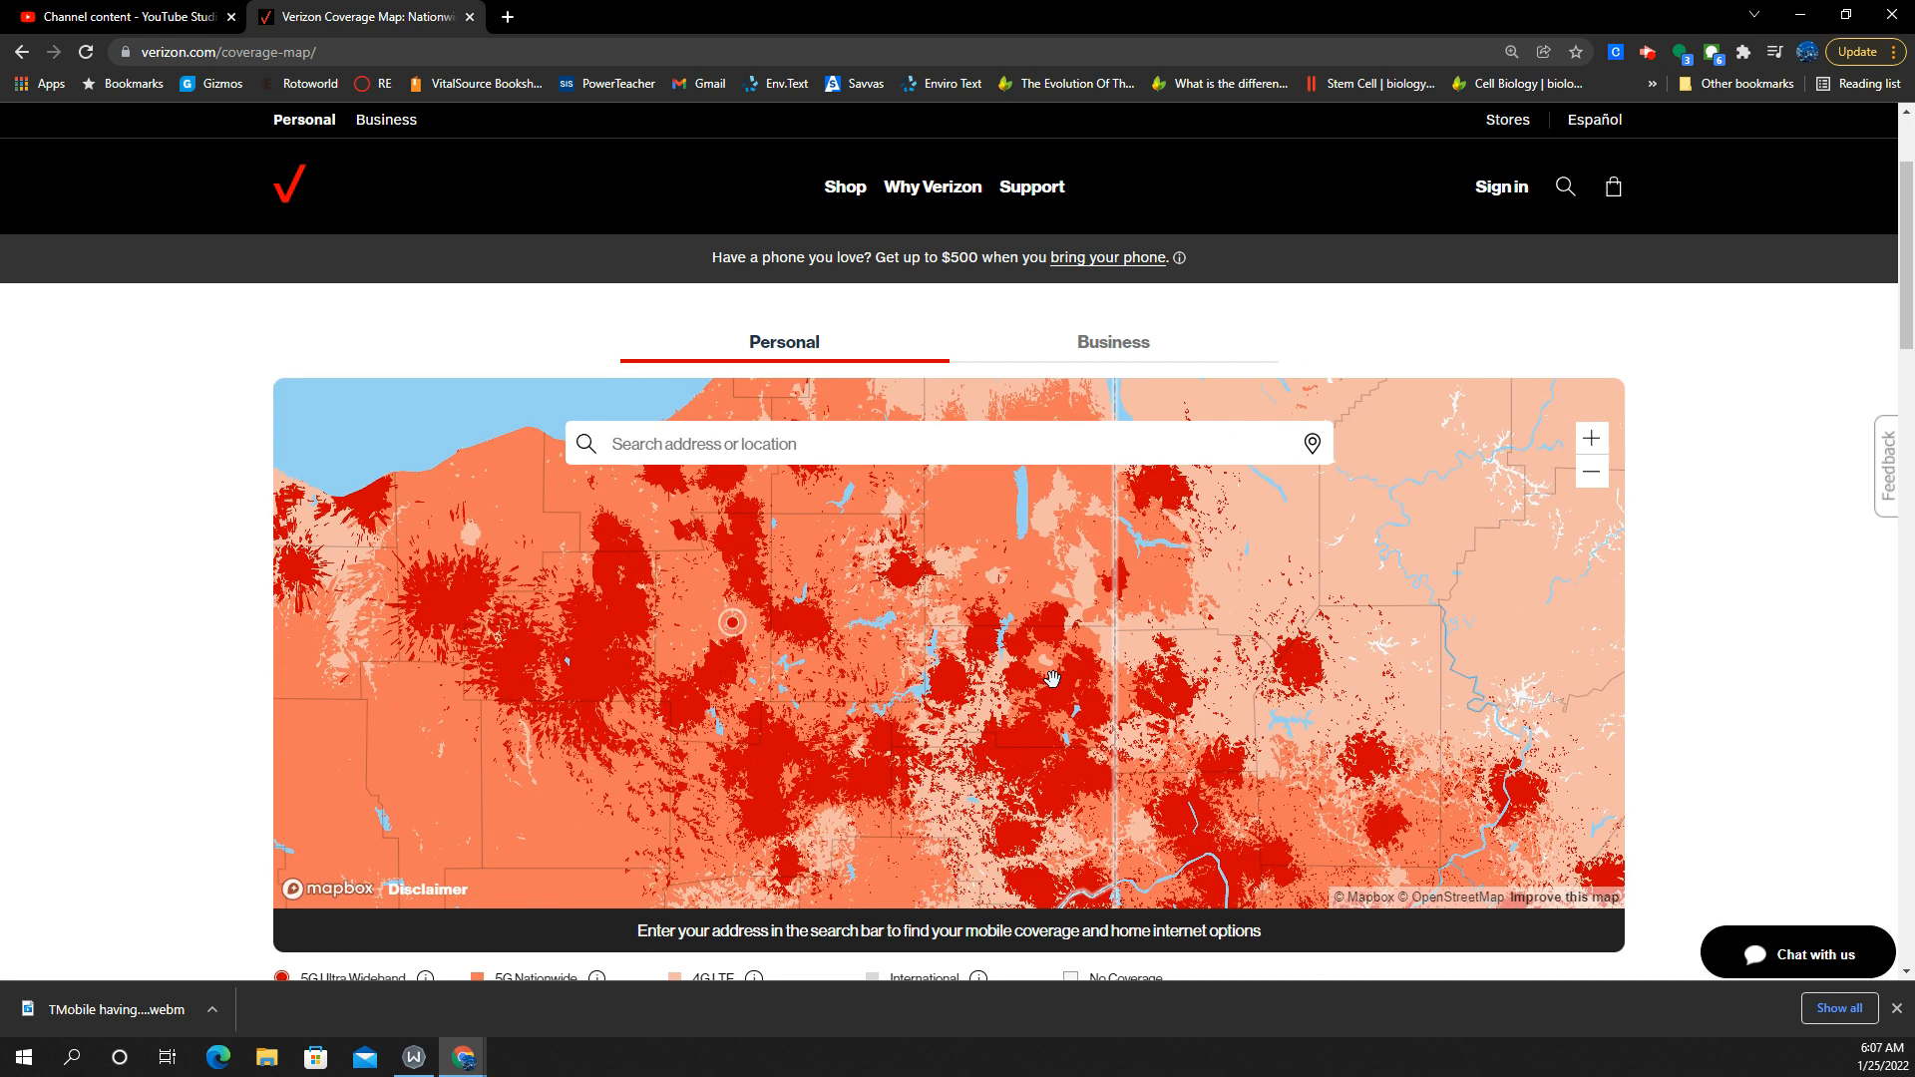
mouse_move(679, 393)
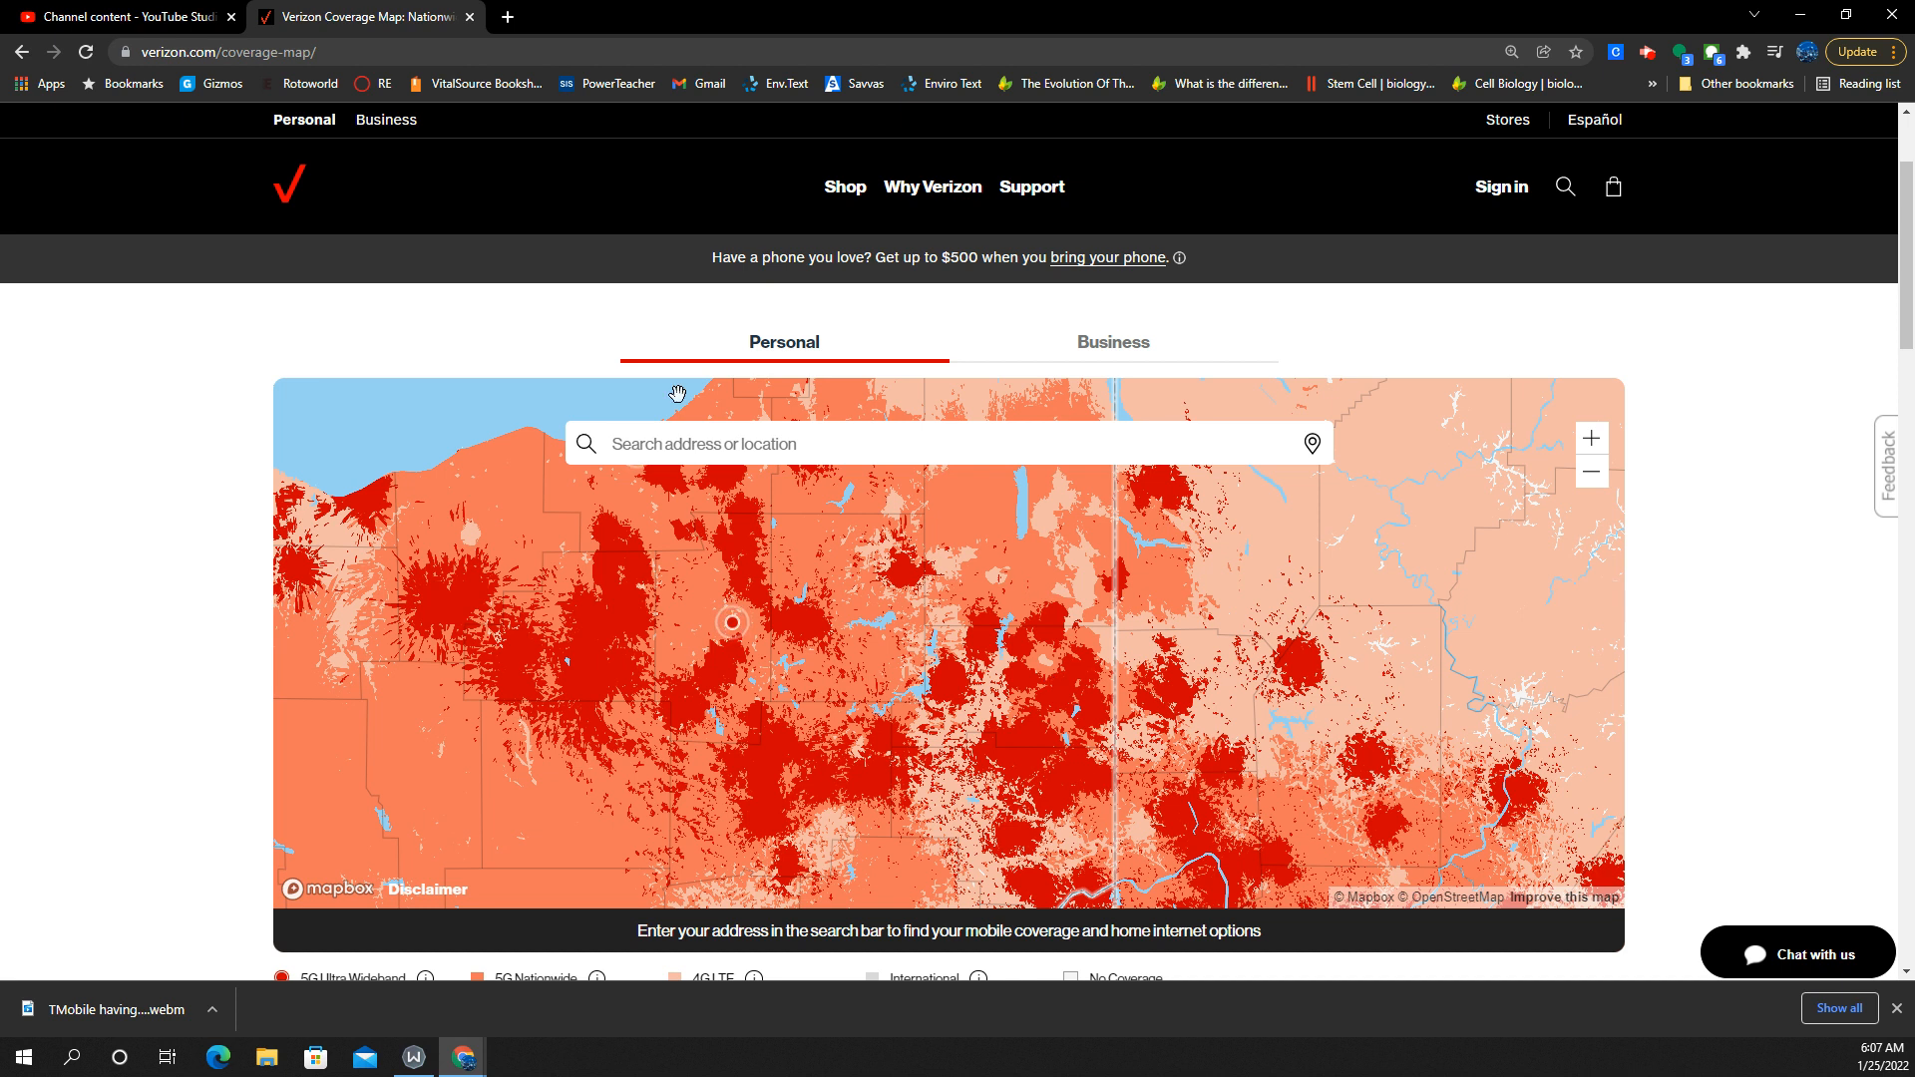
mouse_move(556, 241)
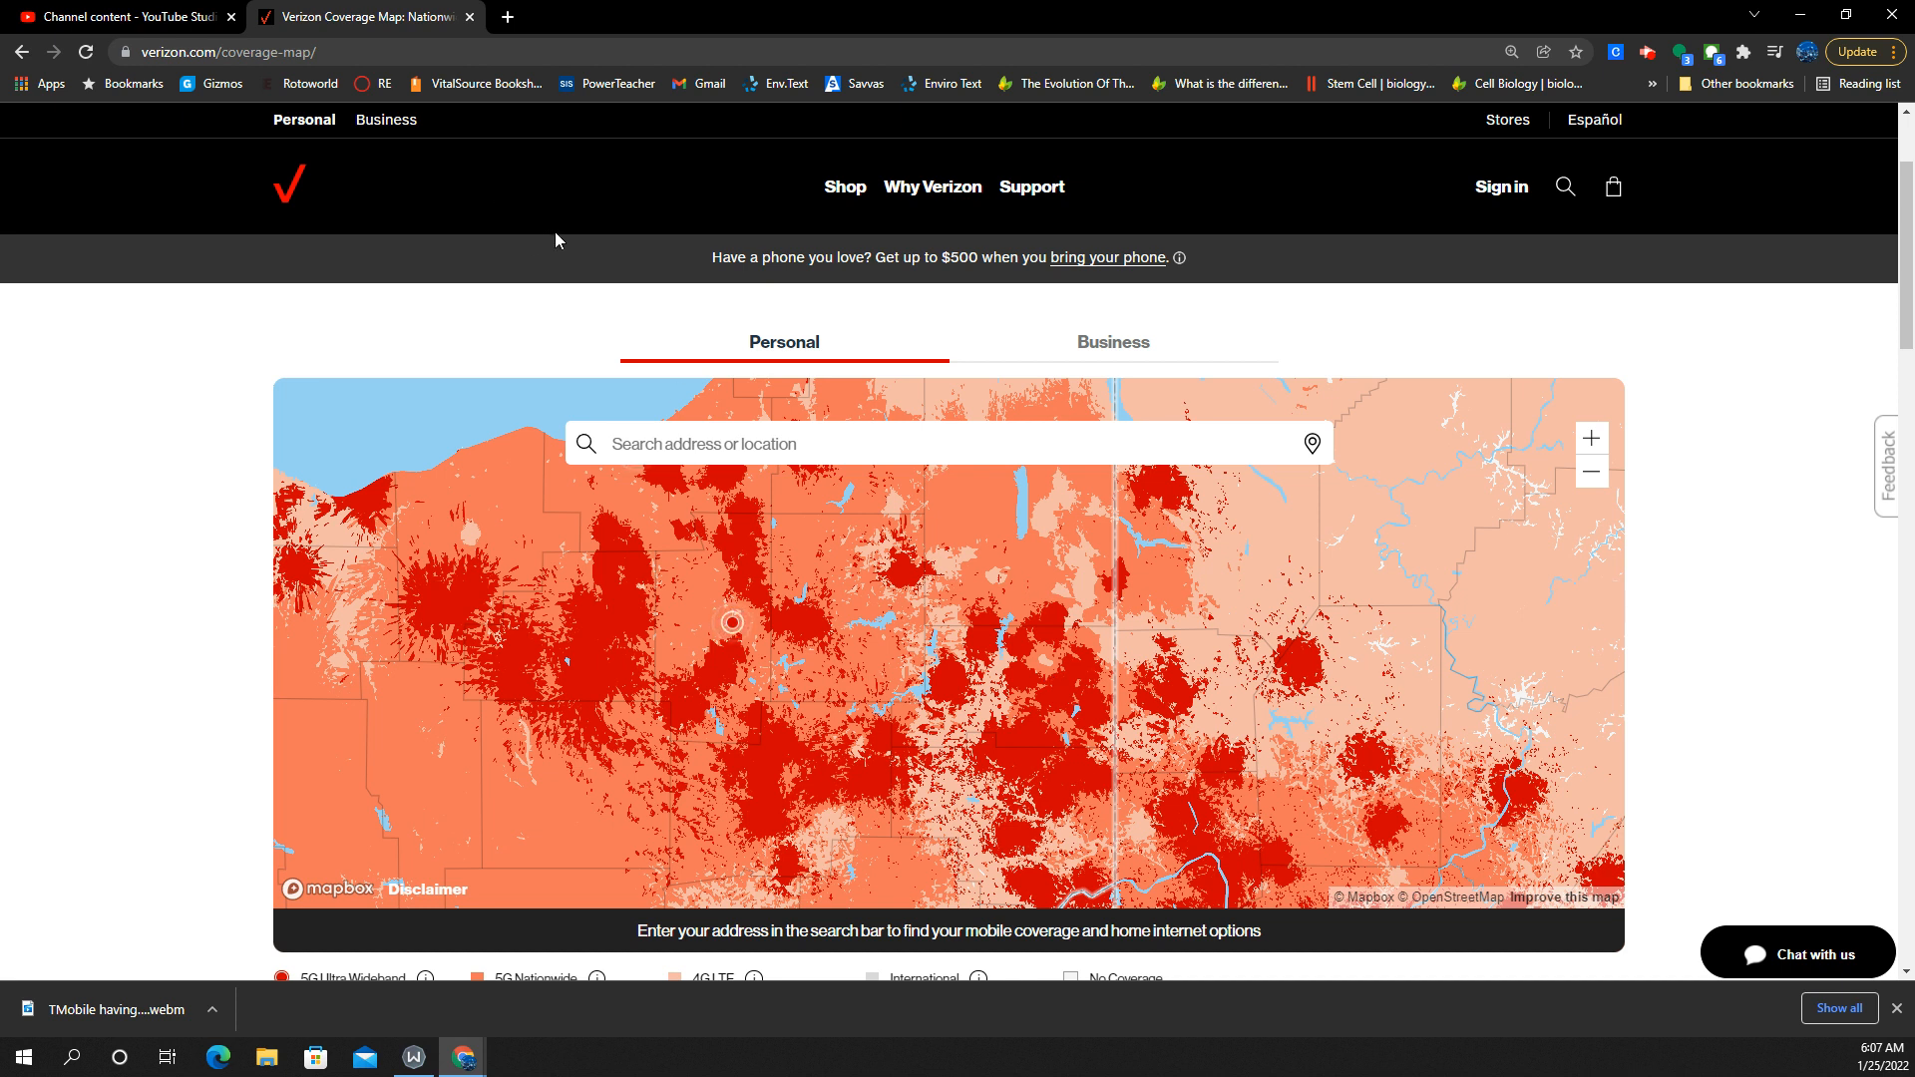
mouse_move(701, 232)
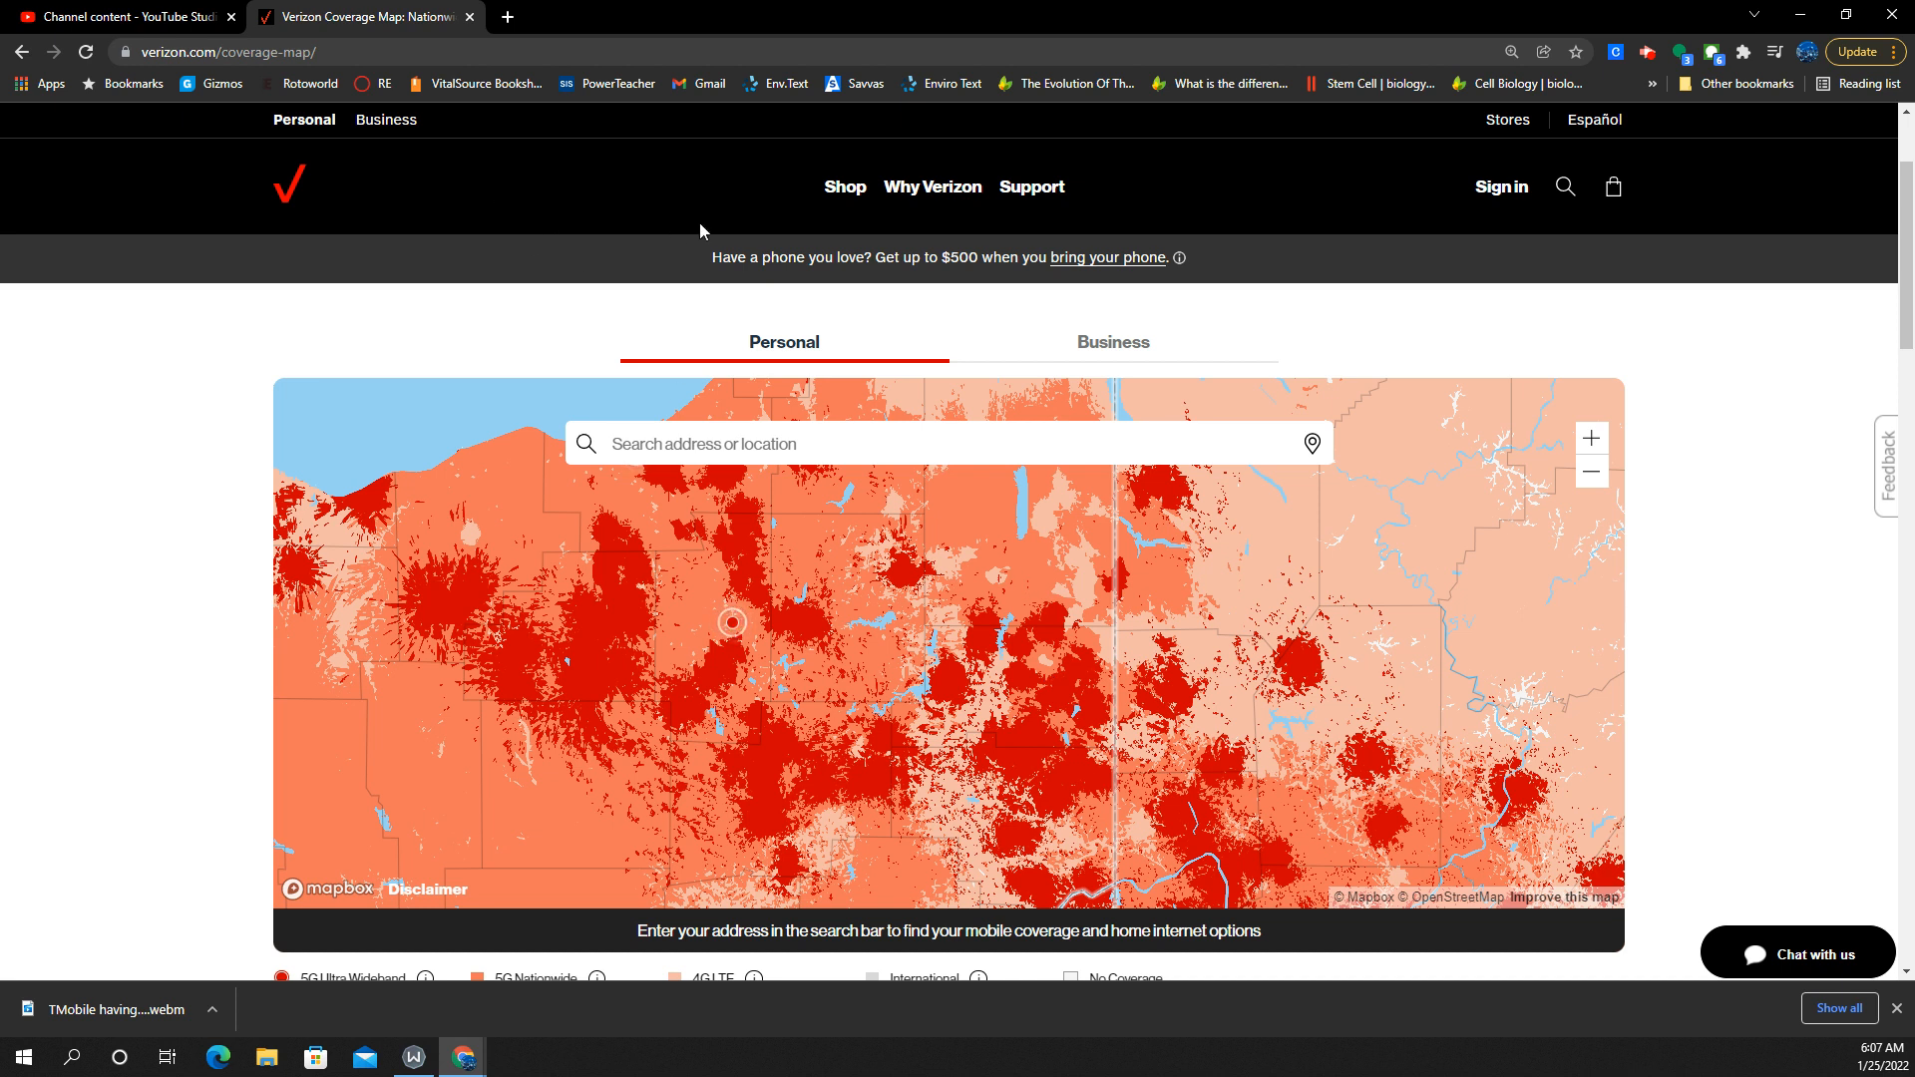
scroll("down", 3)
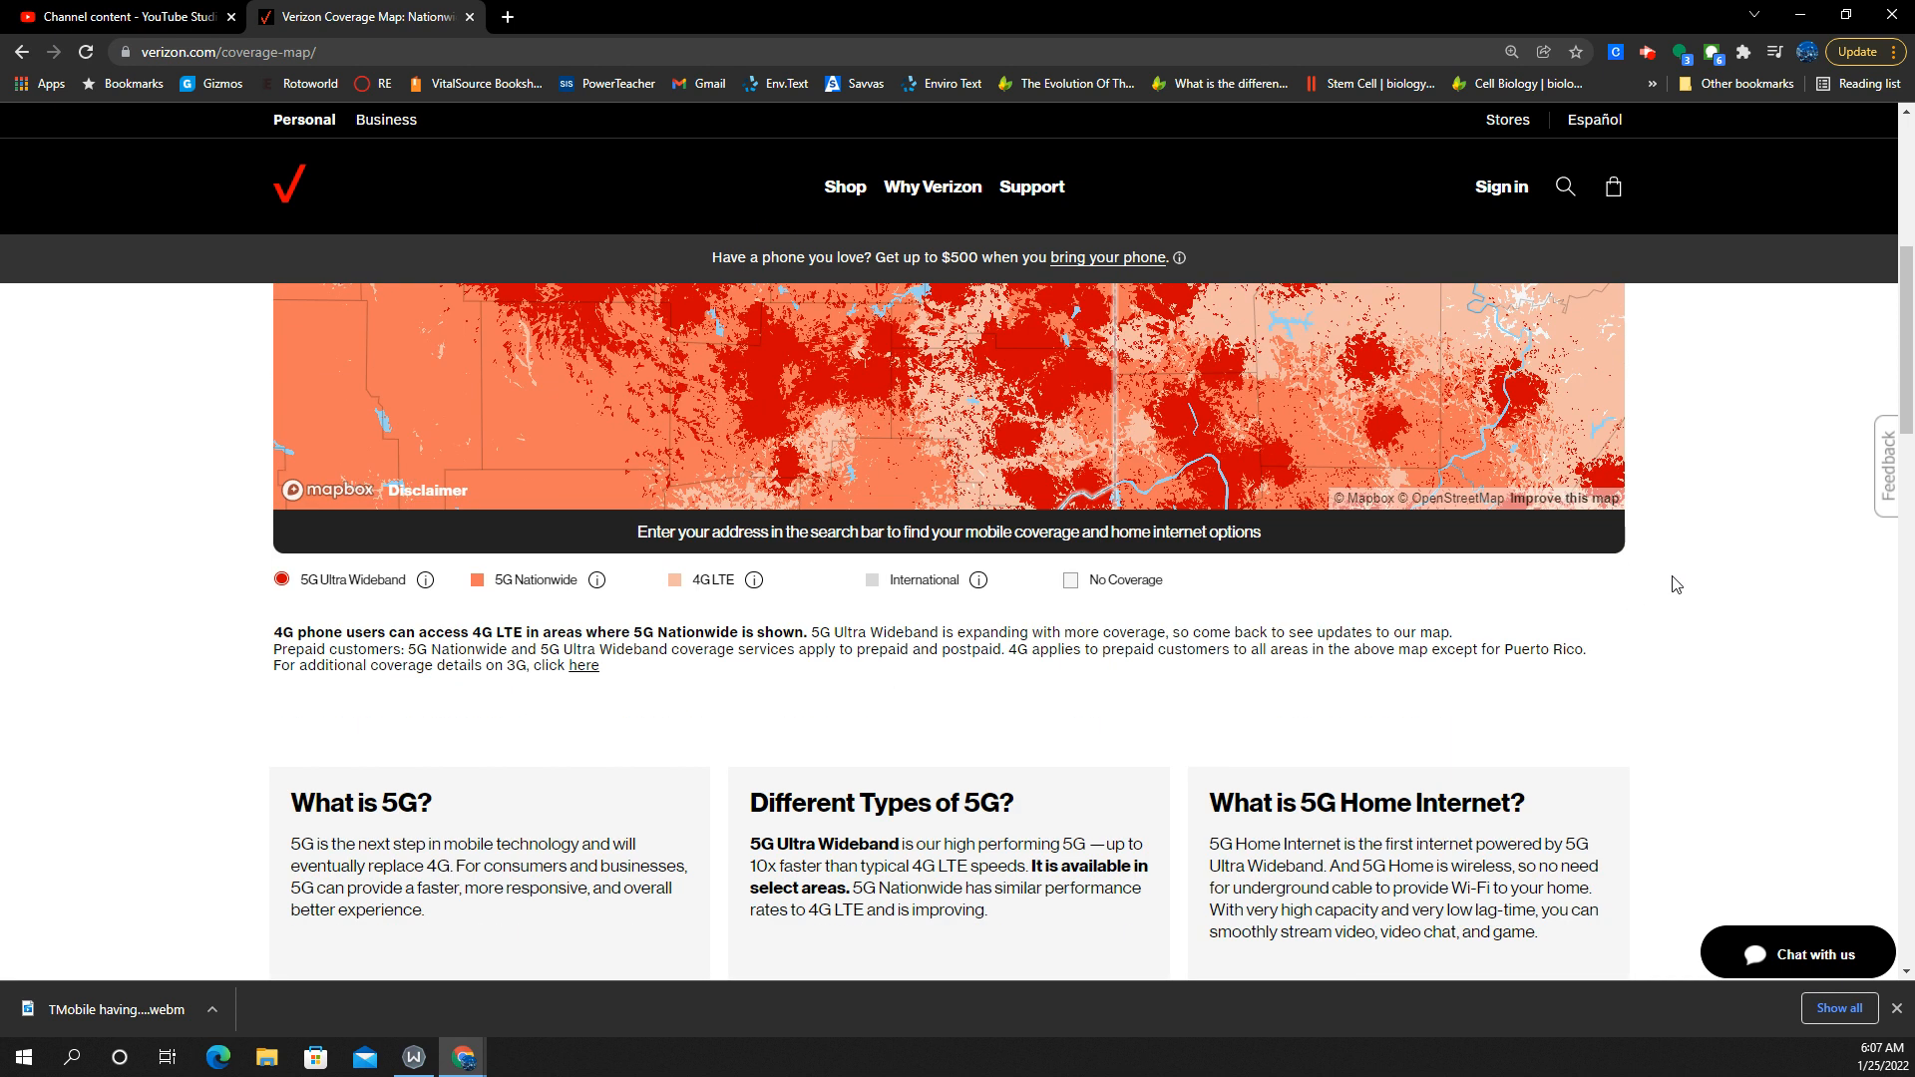
Zoom the map out to the multi-state Northeast view with 5G Ultra Wideband city markers.
scroll("up", 3)
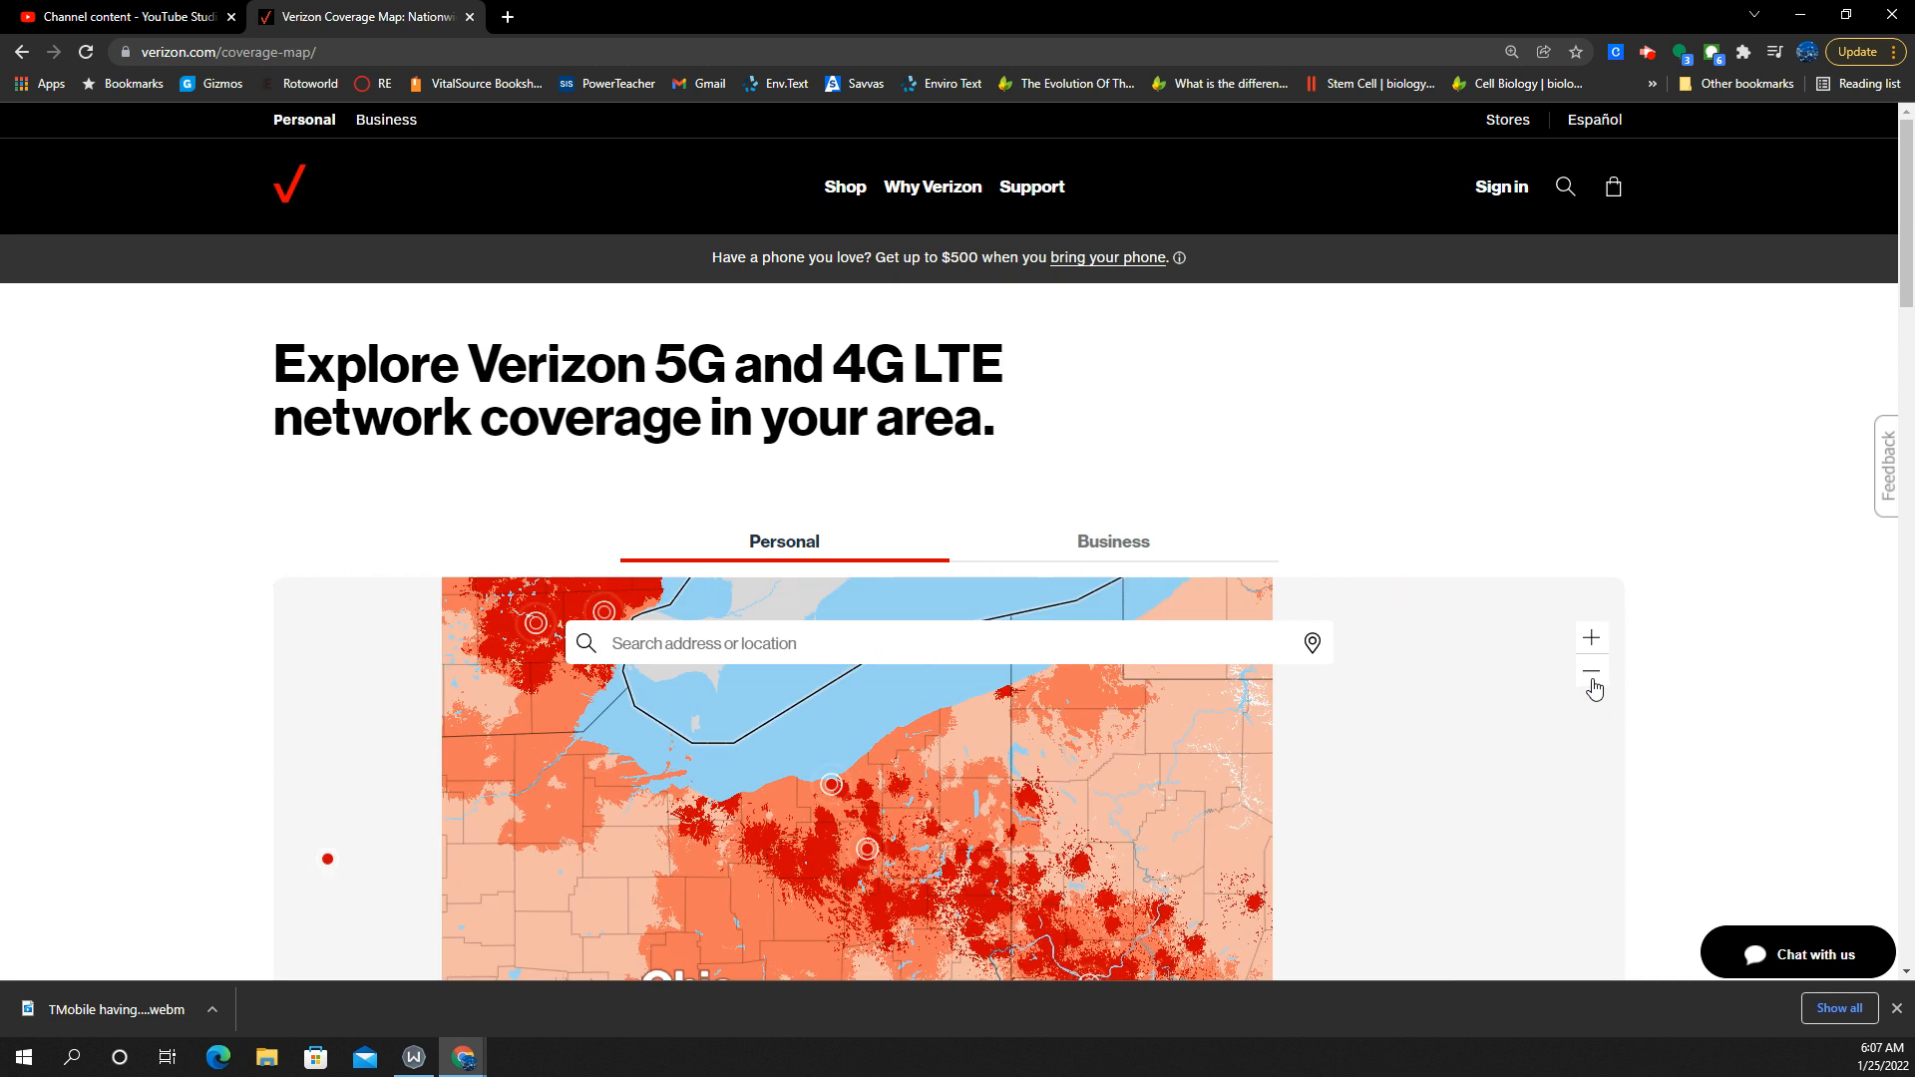
left_click(1589, 672)
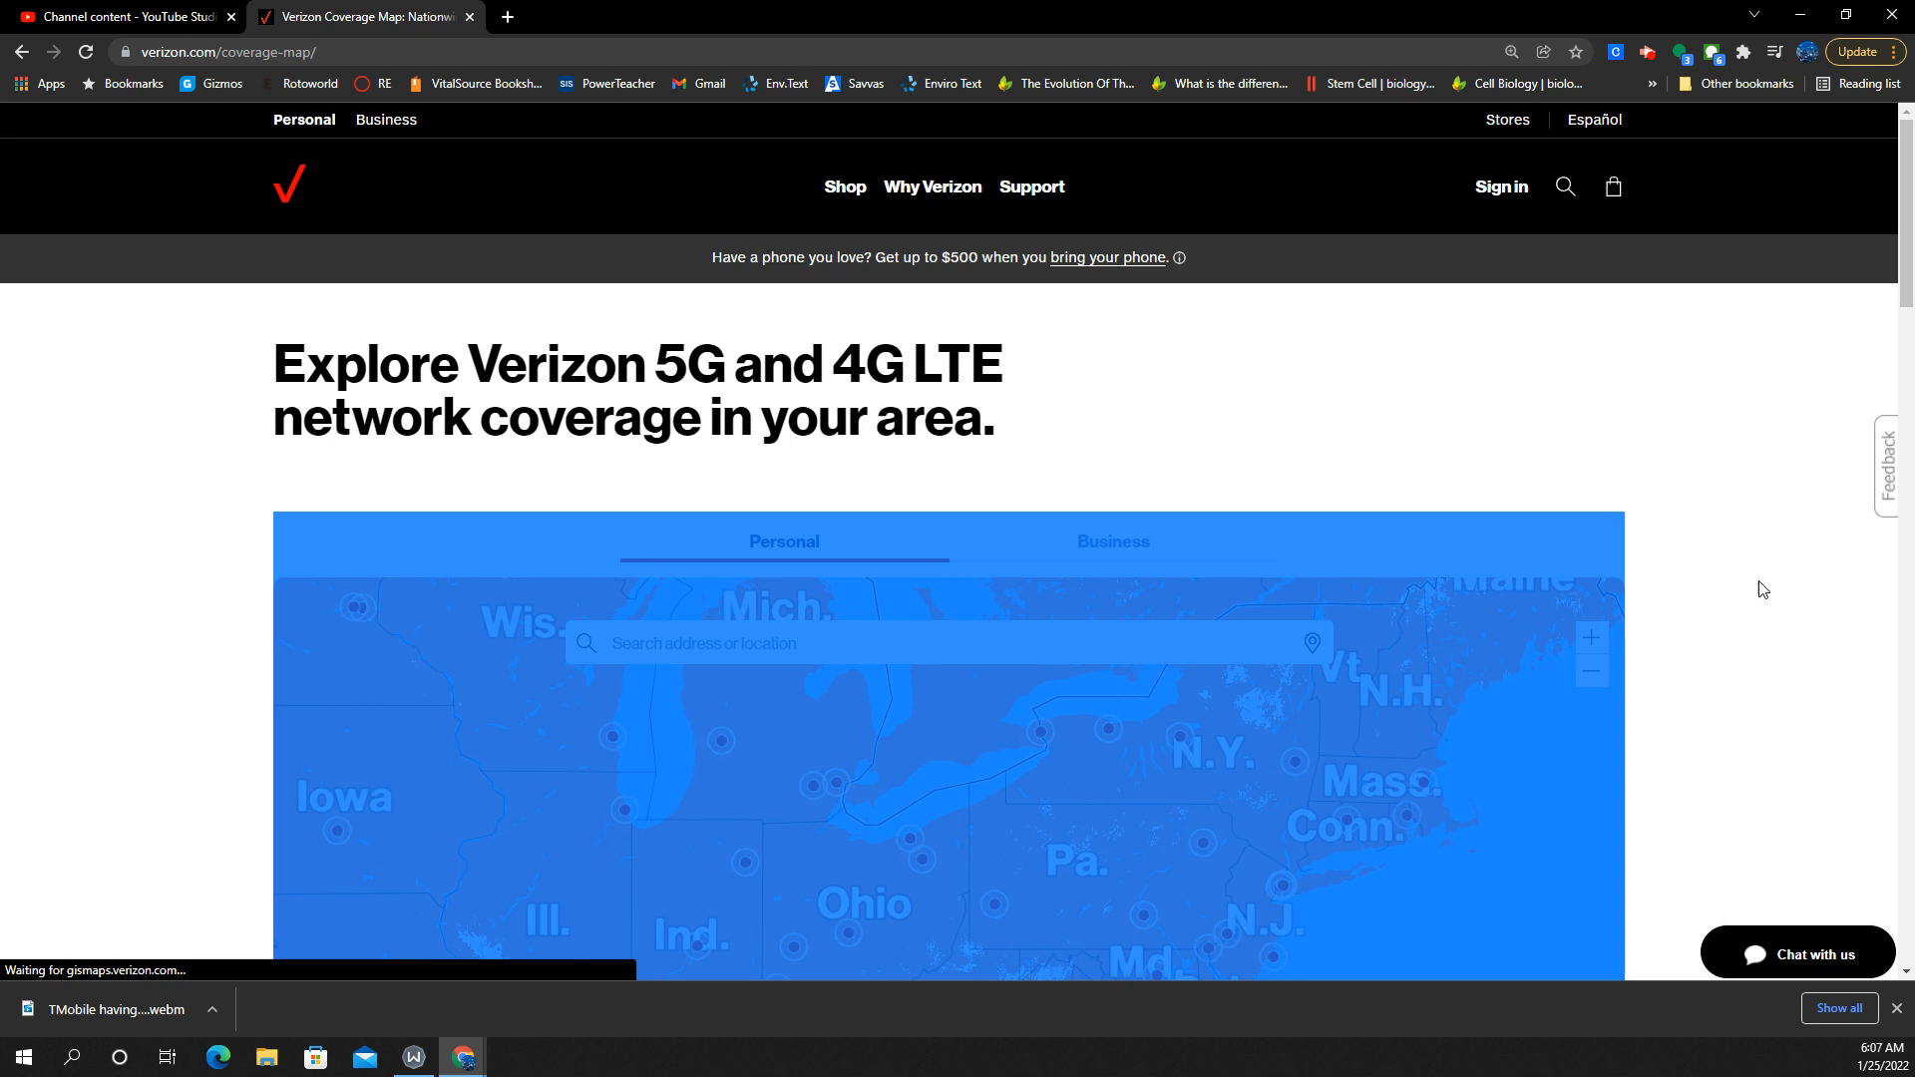
scroll("down", 3)
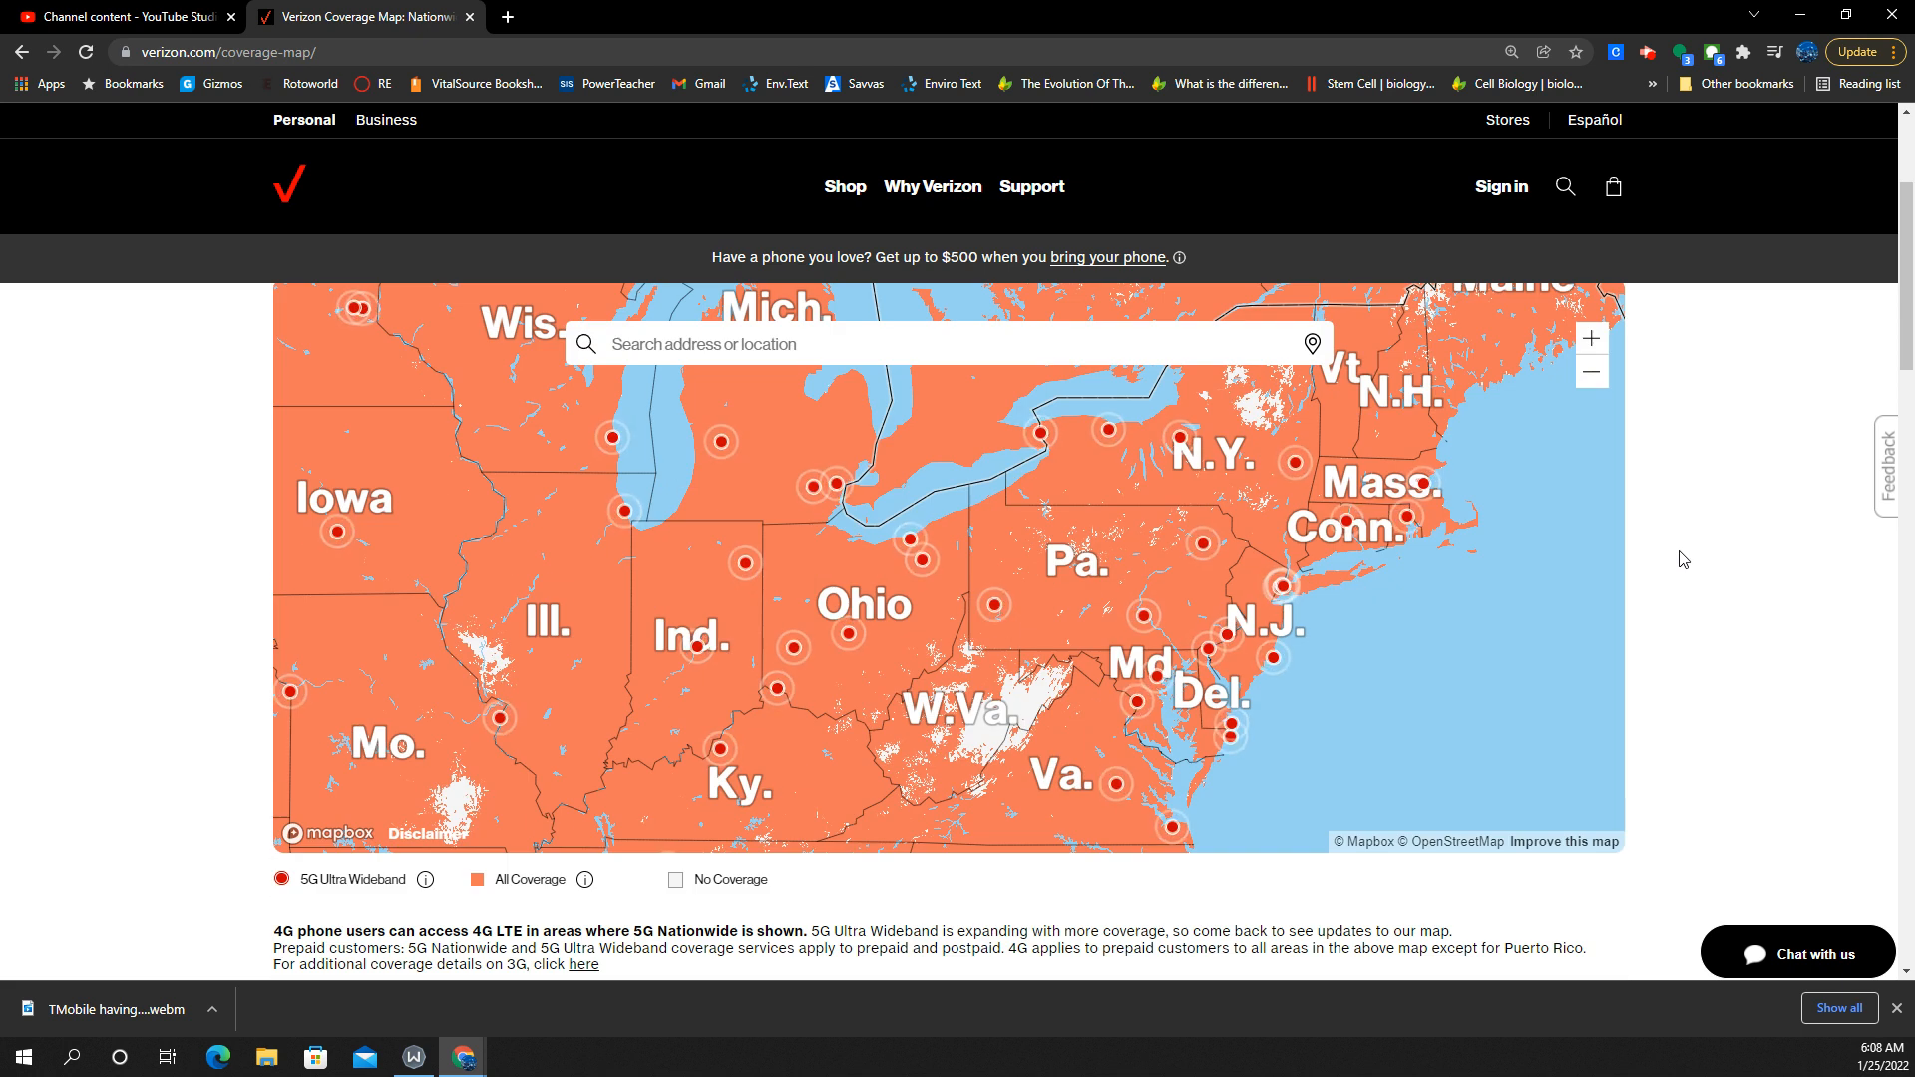